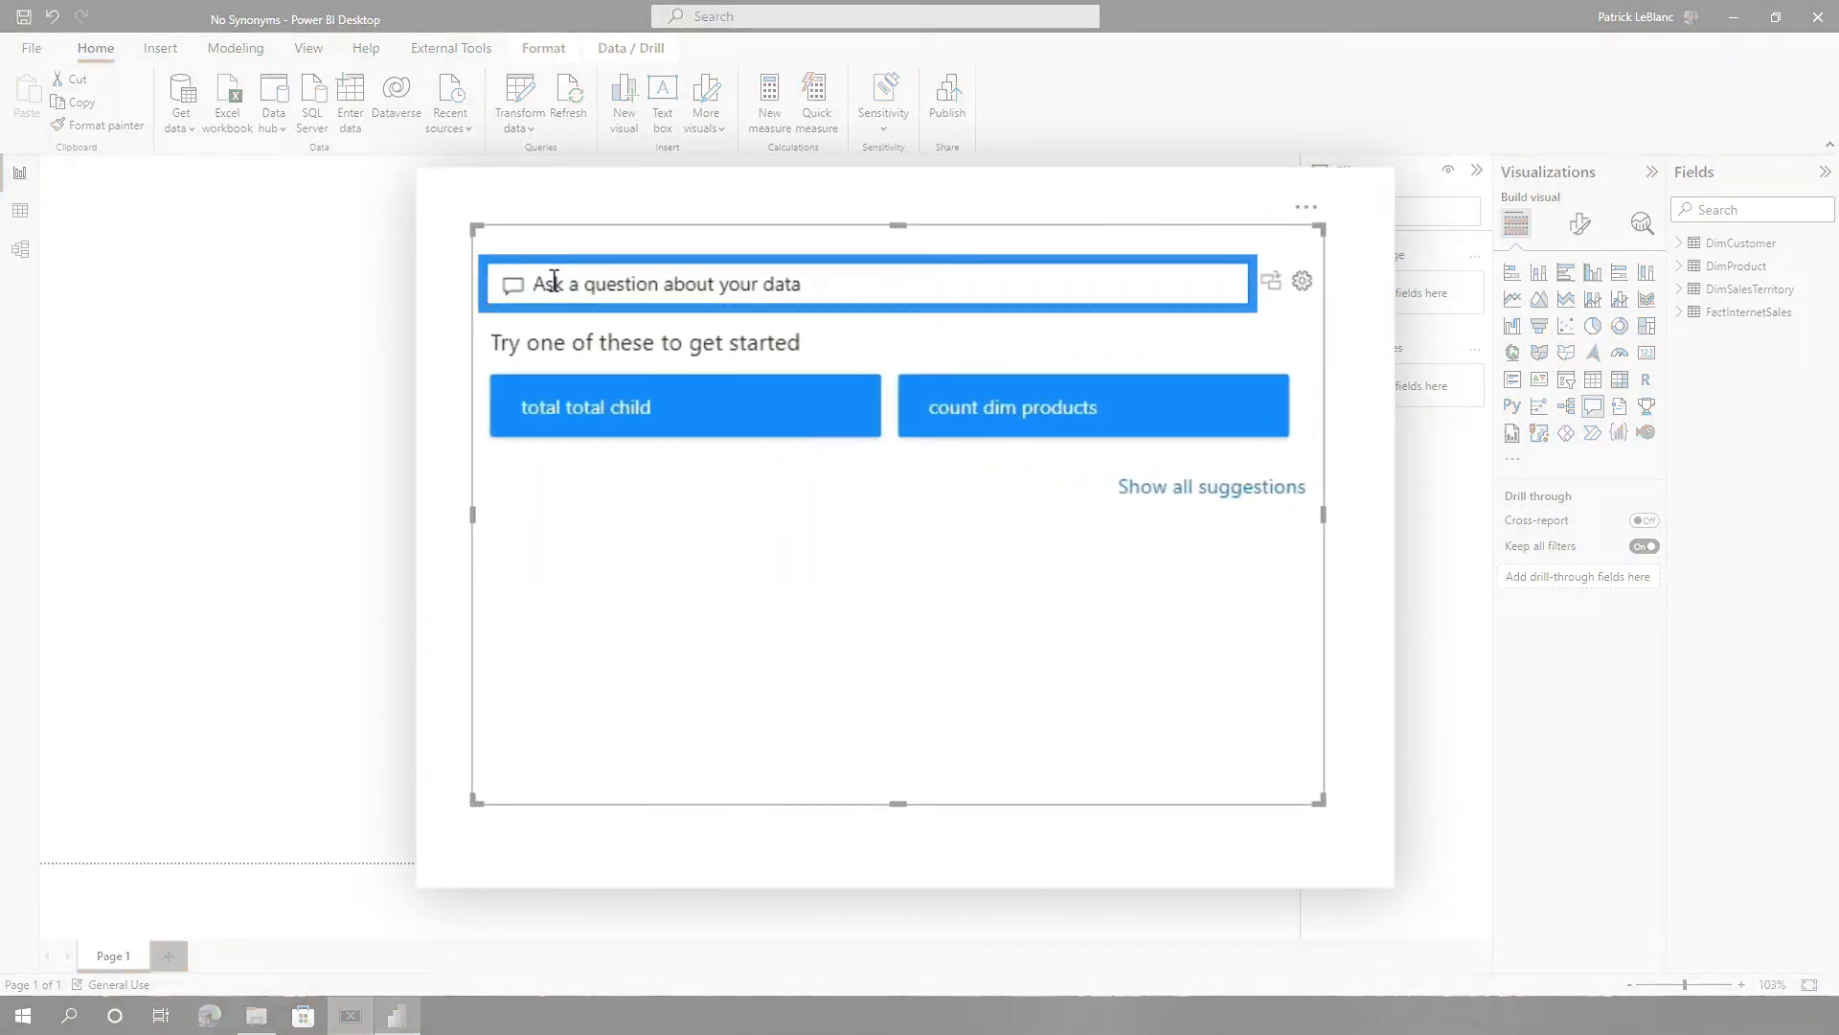
Ask the Q&A visual 'customer salary as table', getting only a YearlyIncome column, then enter Q&A setup.
type("customer salary")
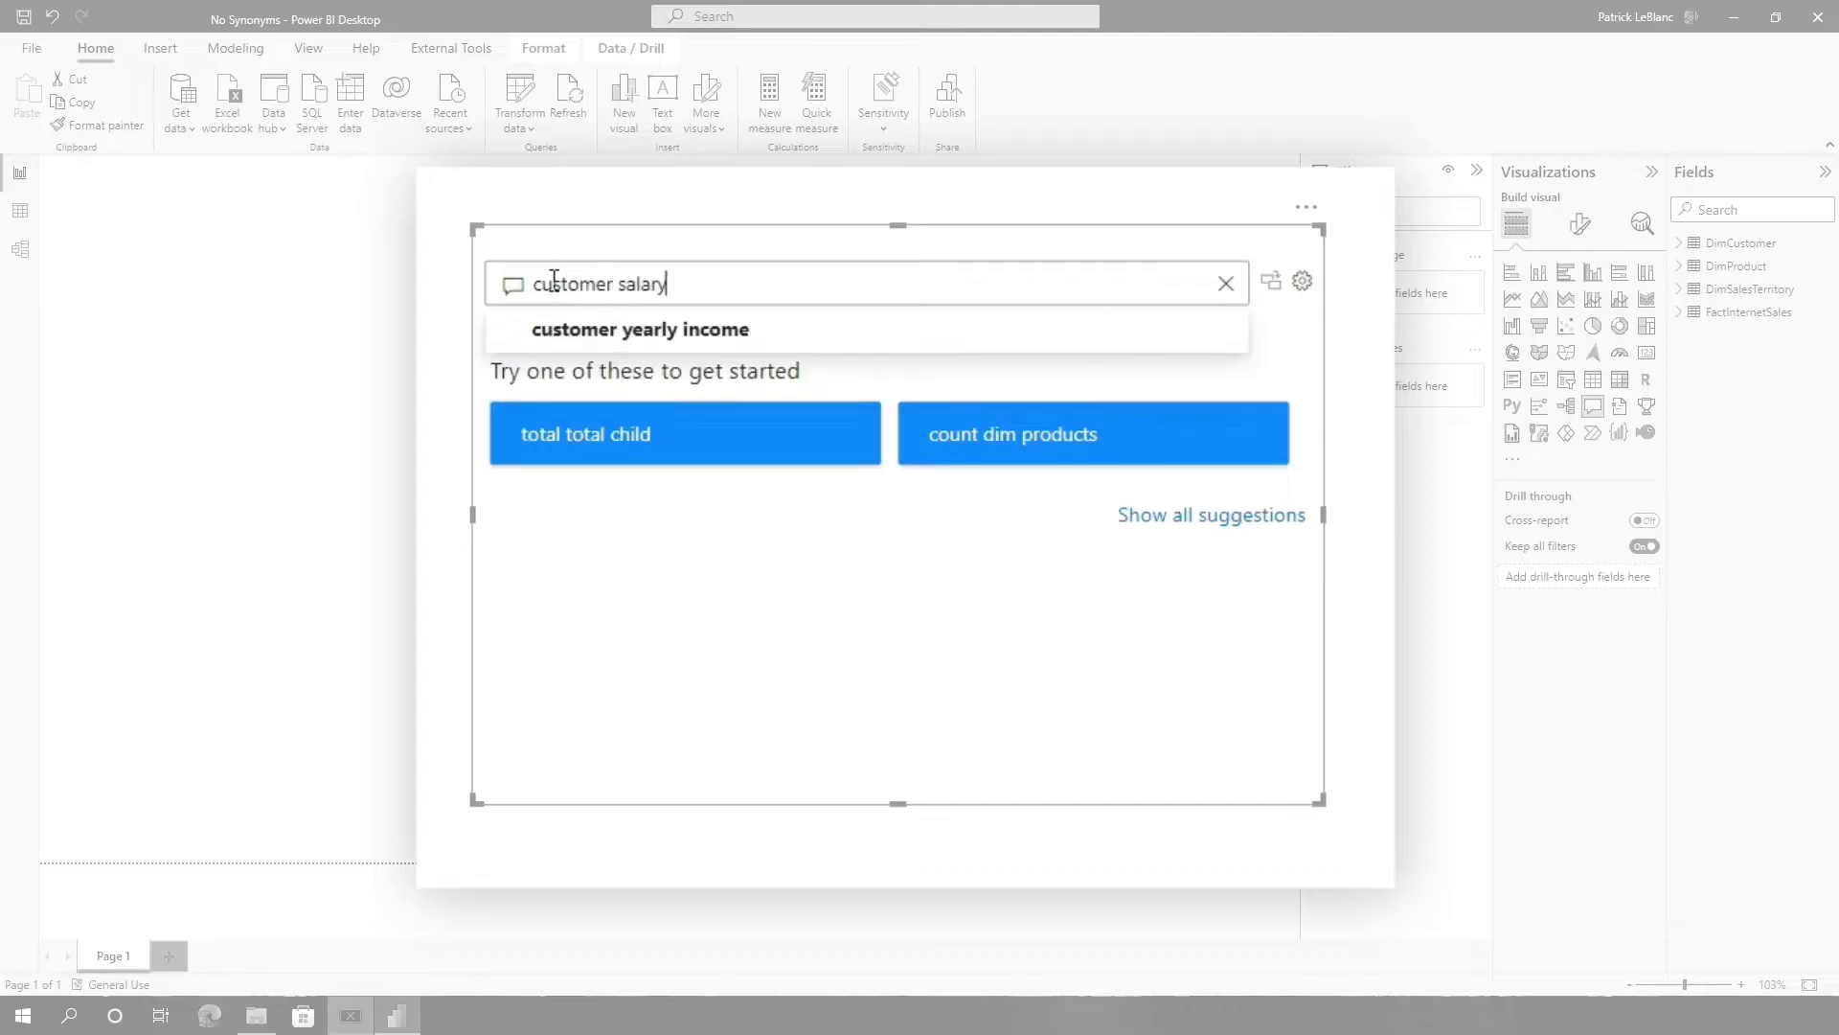
type("as tab")
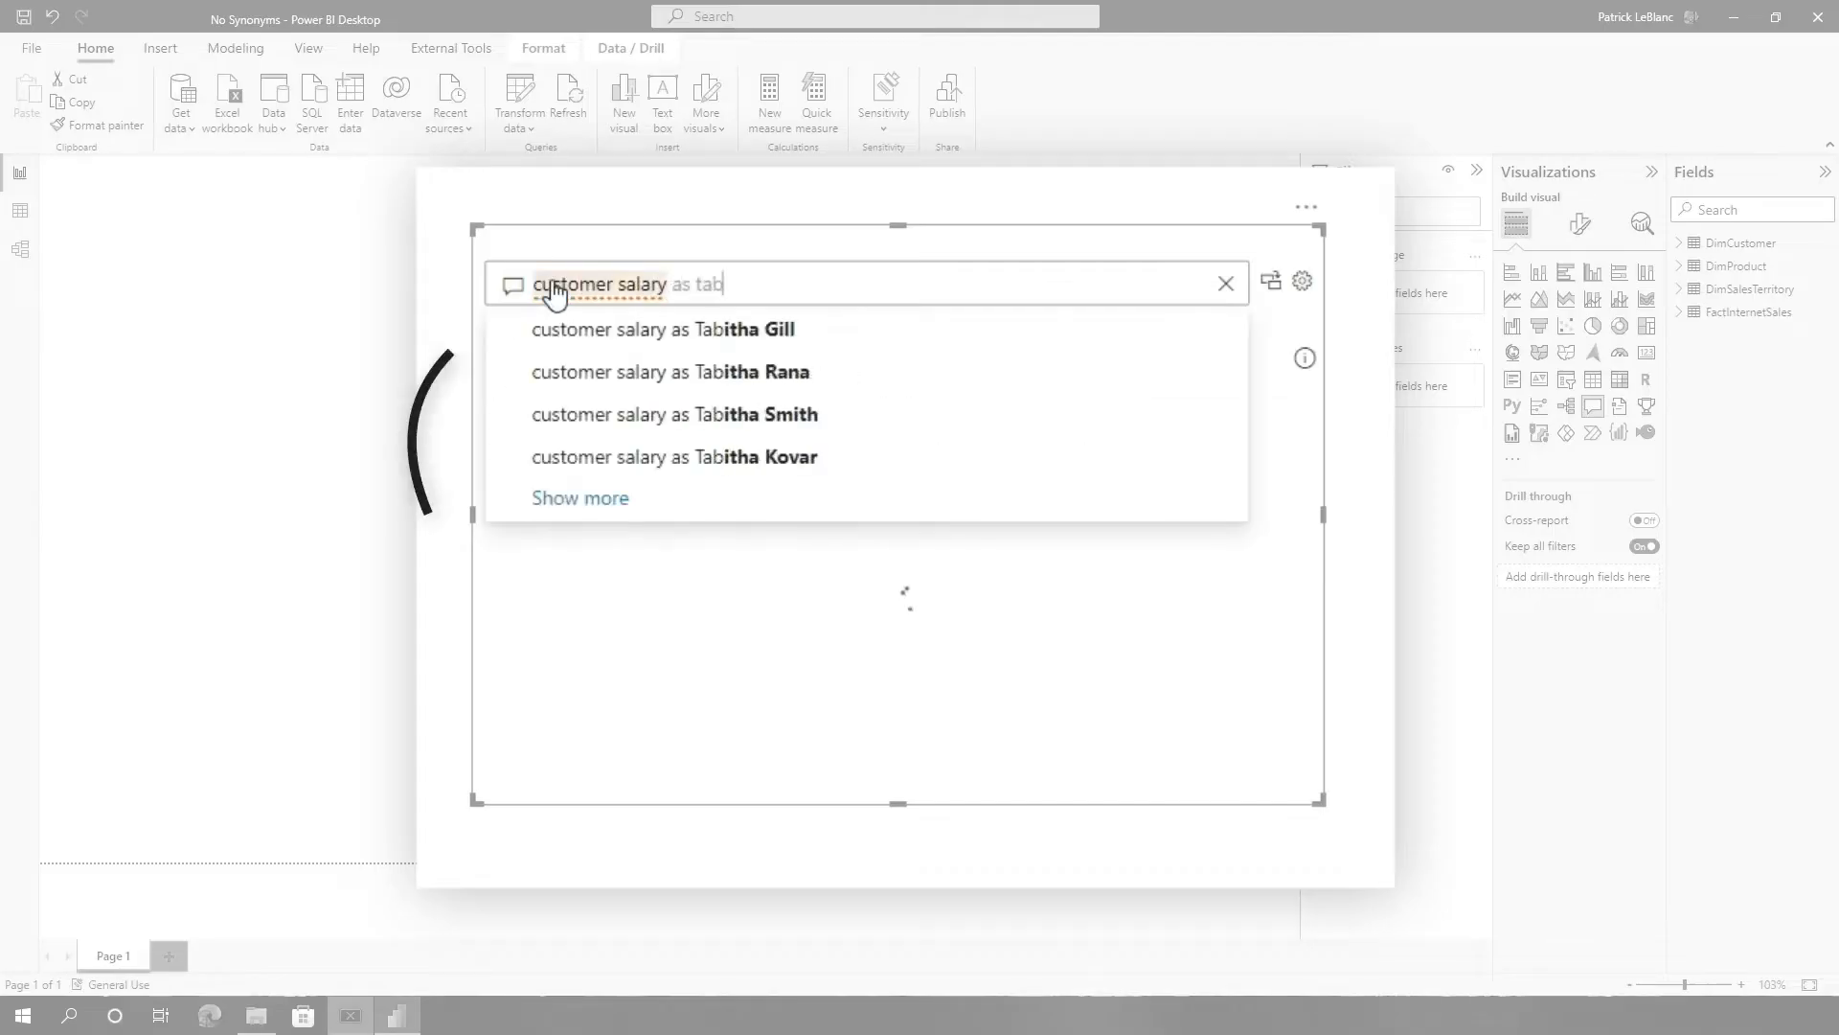
type("le")
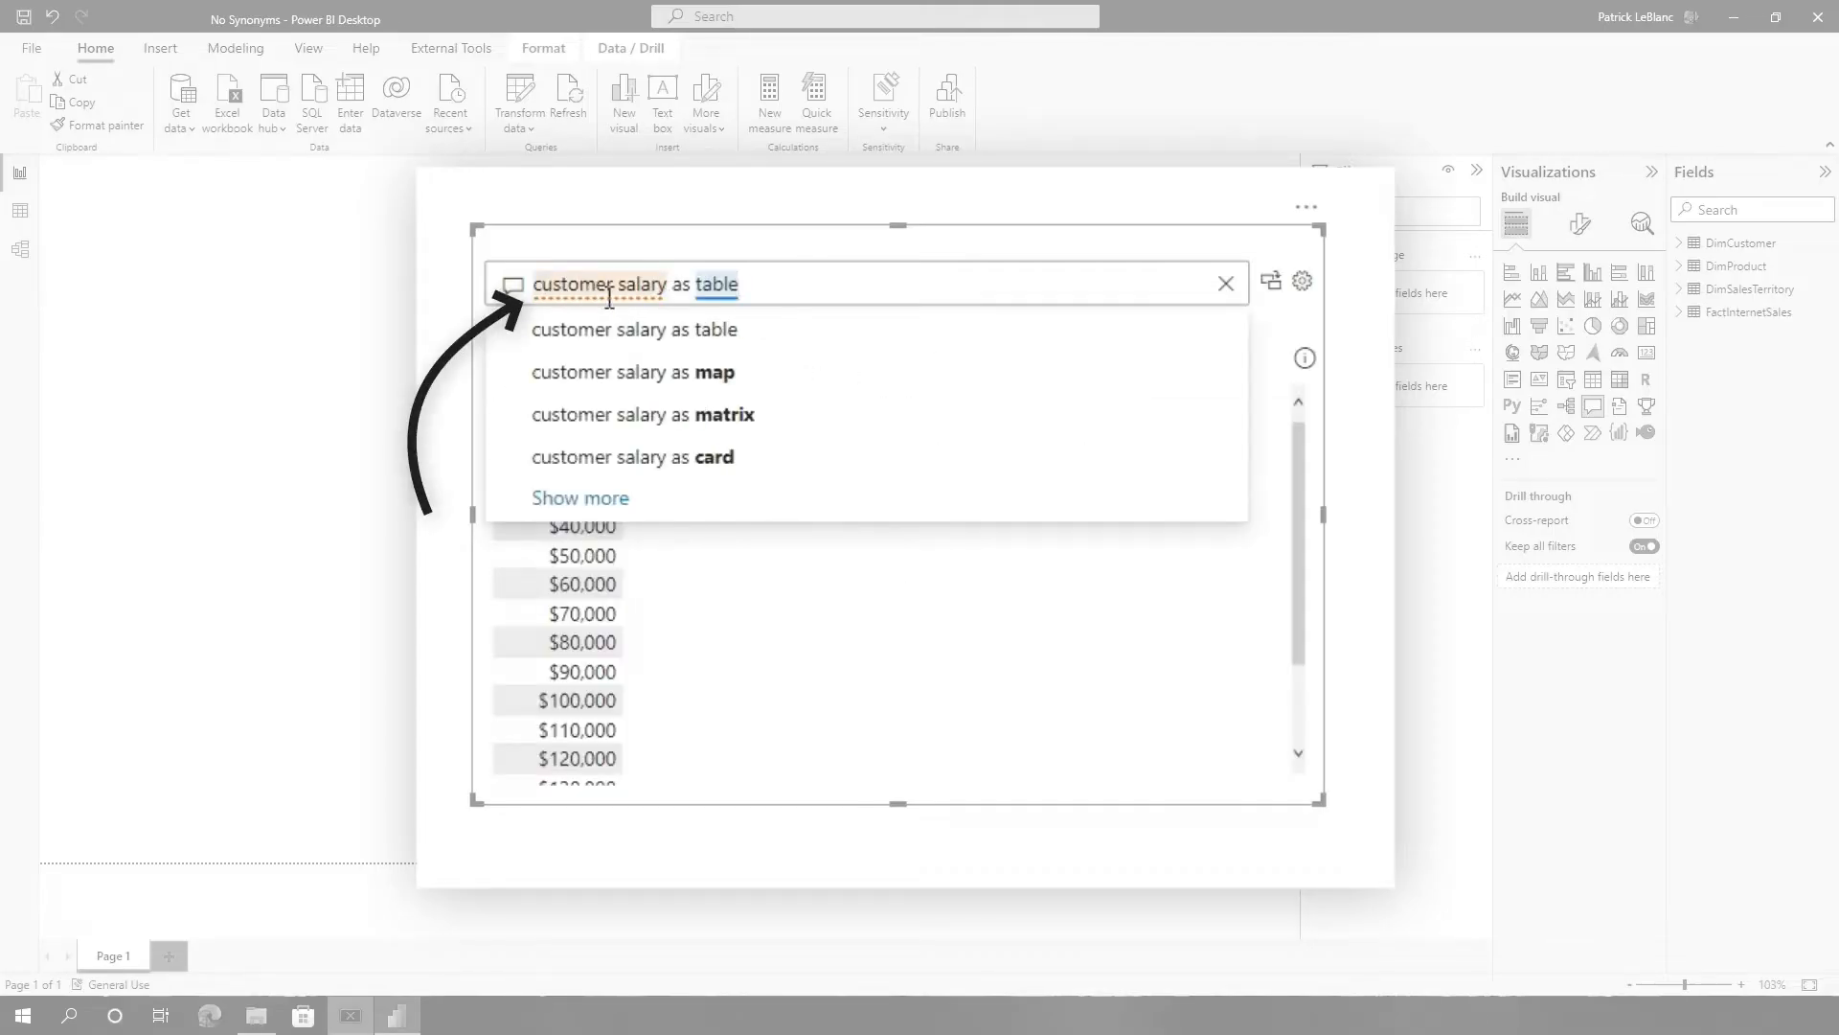
left_click(633, 328)
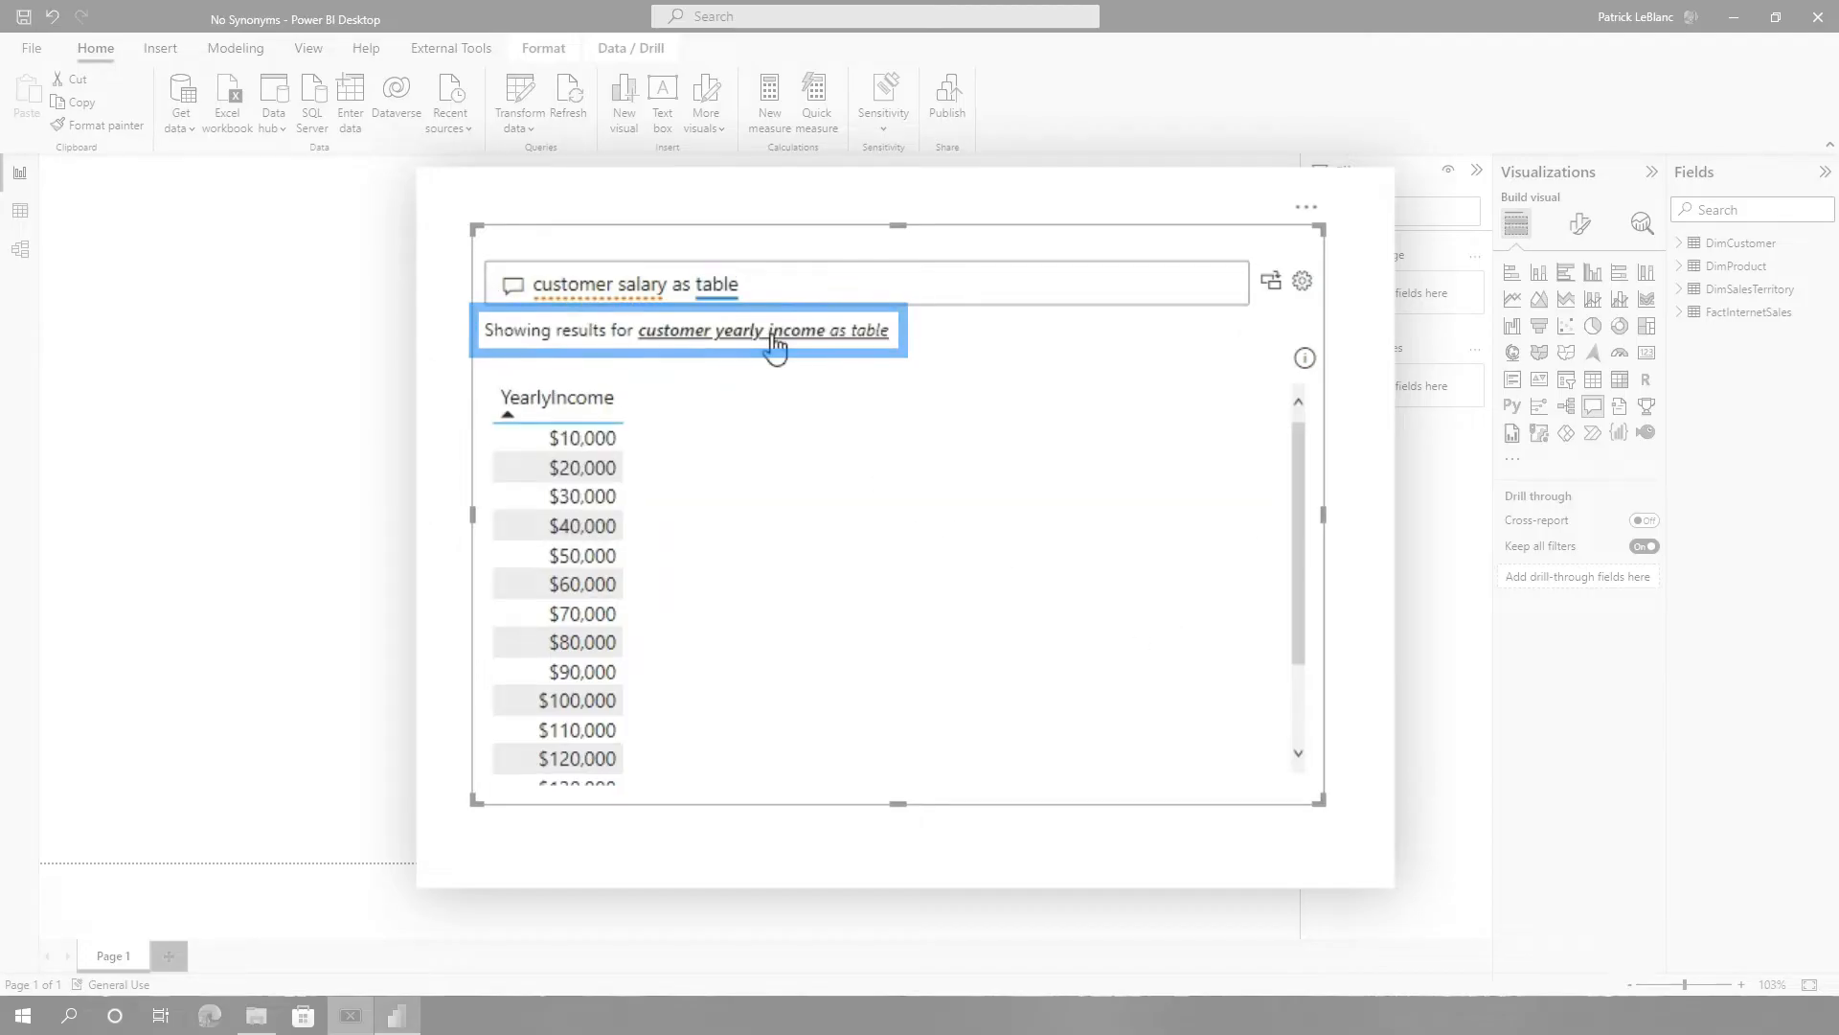
mouse_move(922, 343)
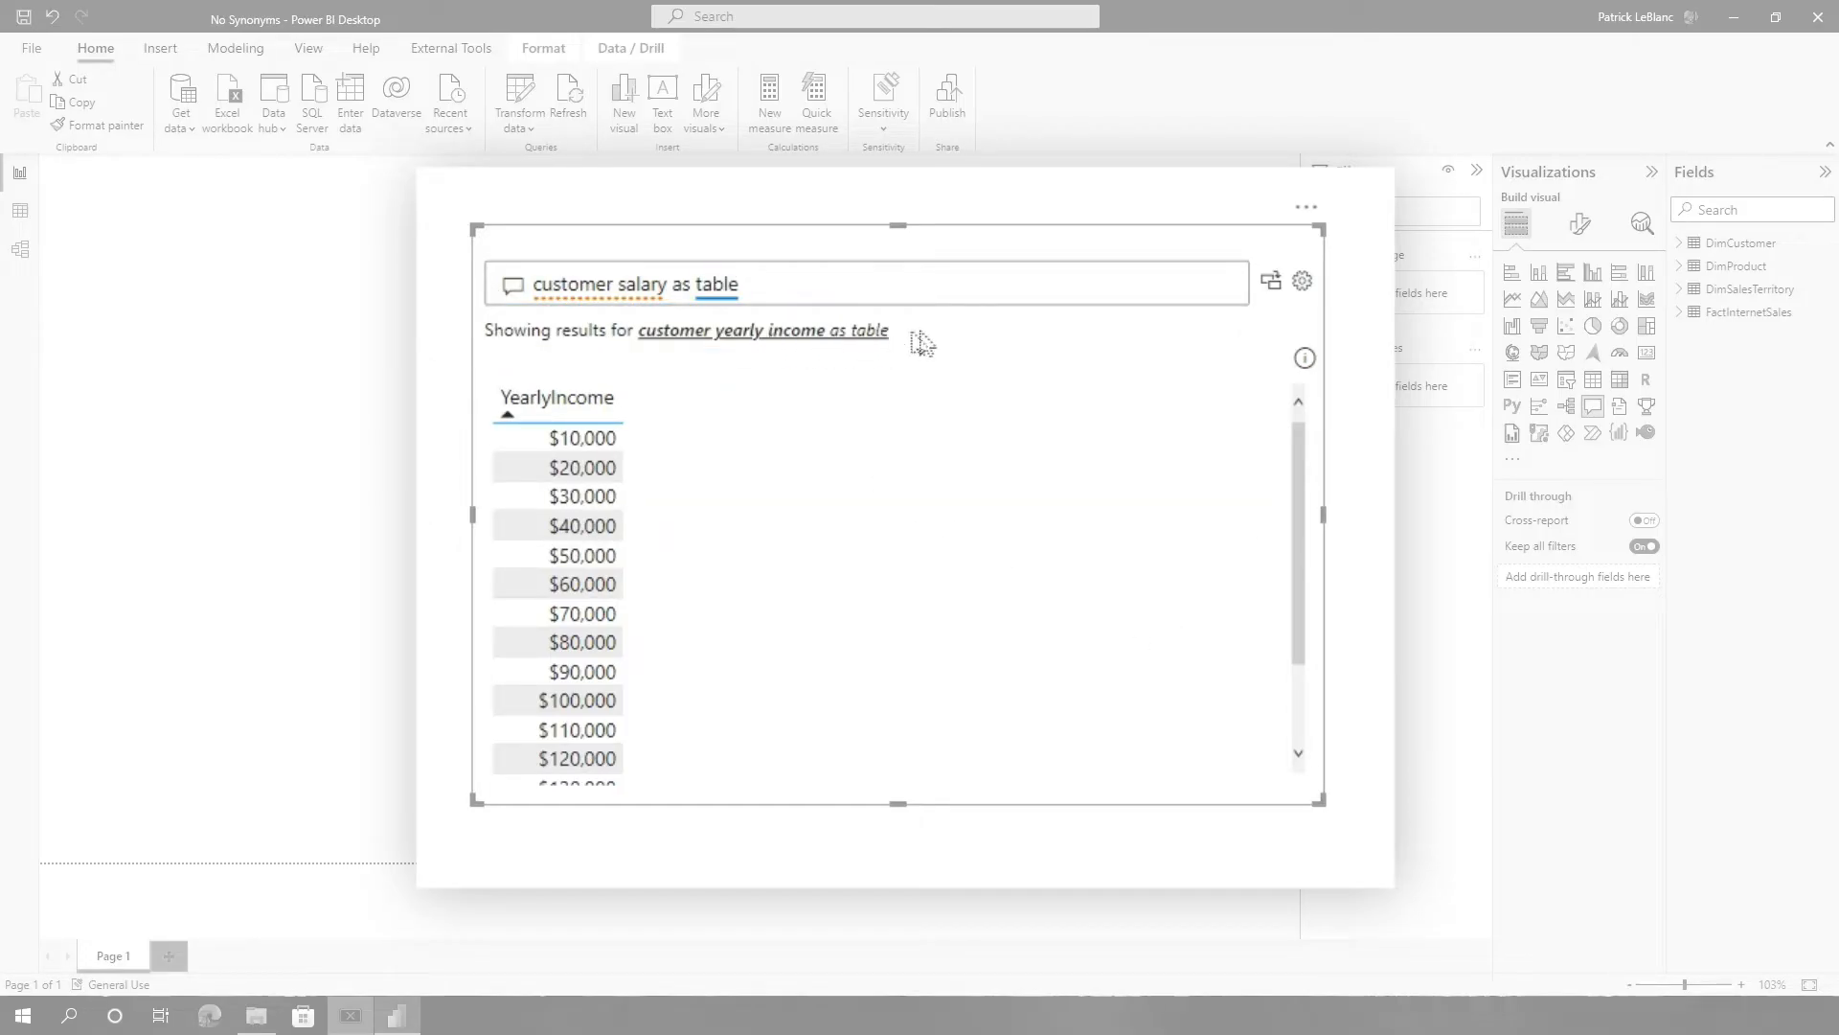
left_click(1303, 280)
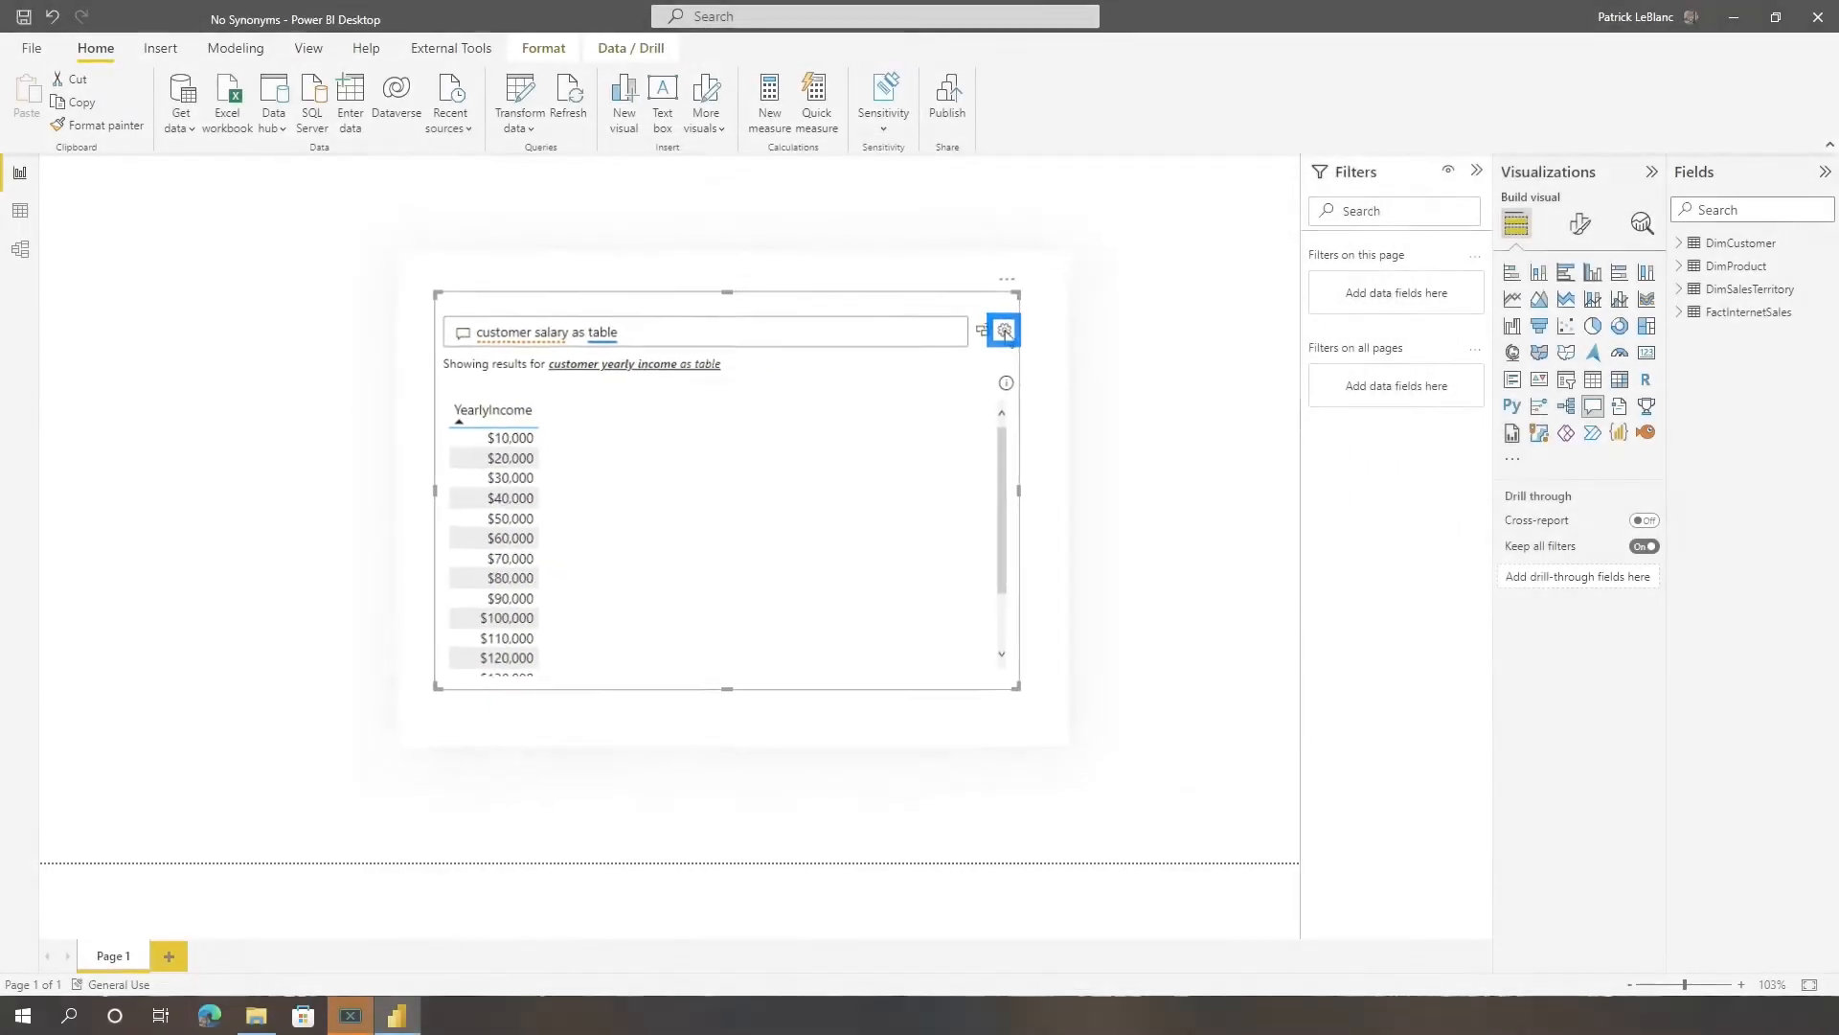
Show the Field synonyms list and scroll to the YearlyIncome row with its suggested terms.
left_click(1002, 329)
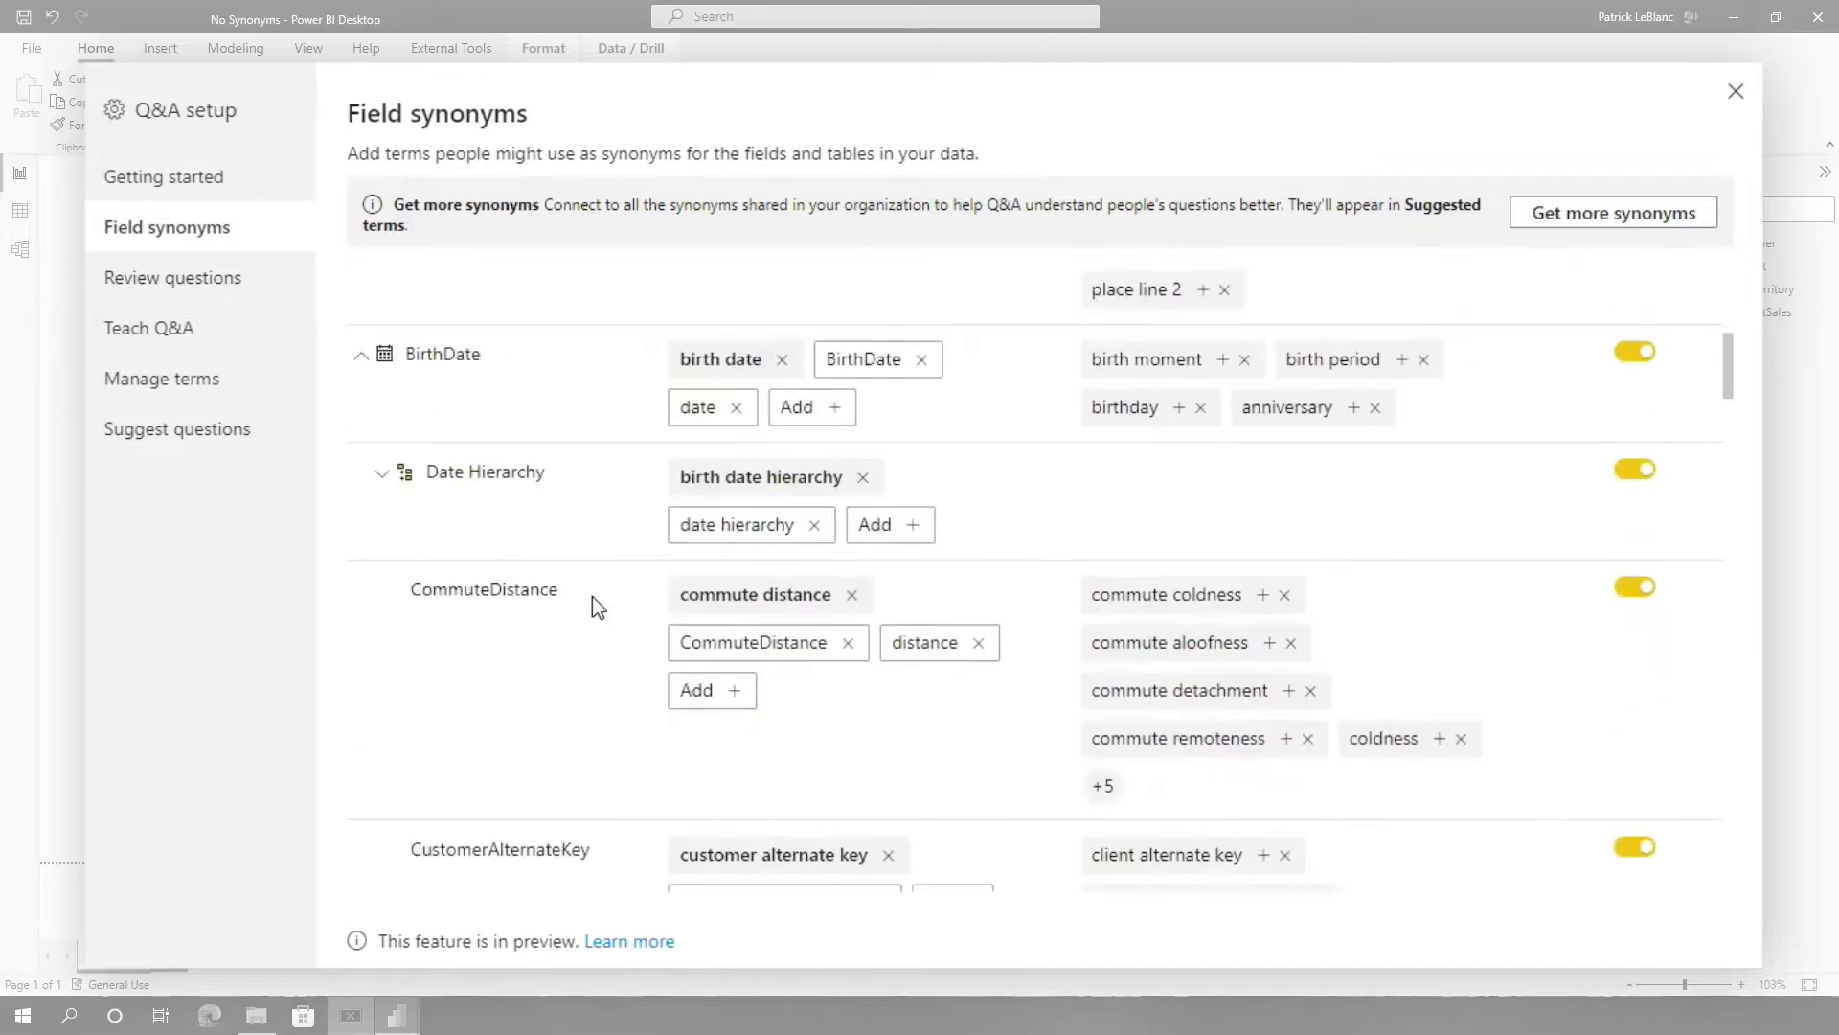
scroll("down", 3)
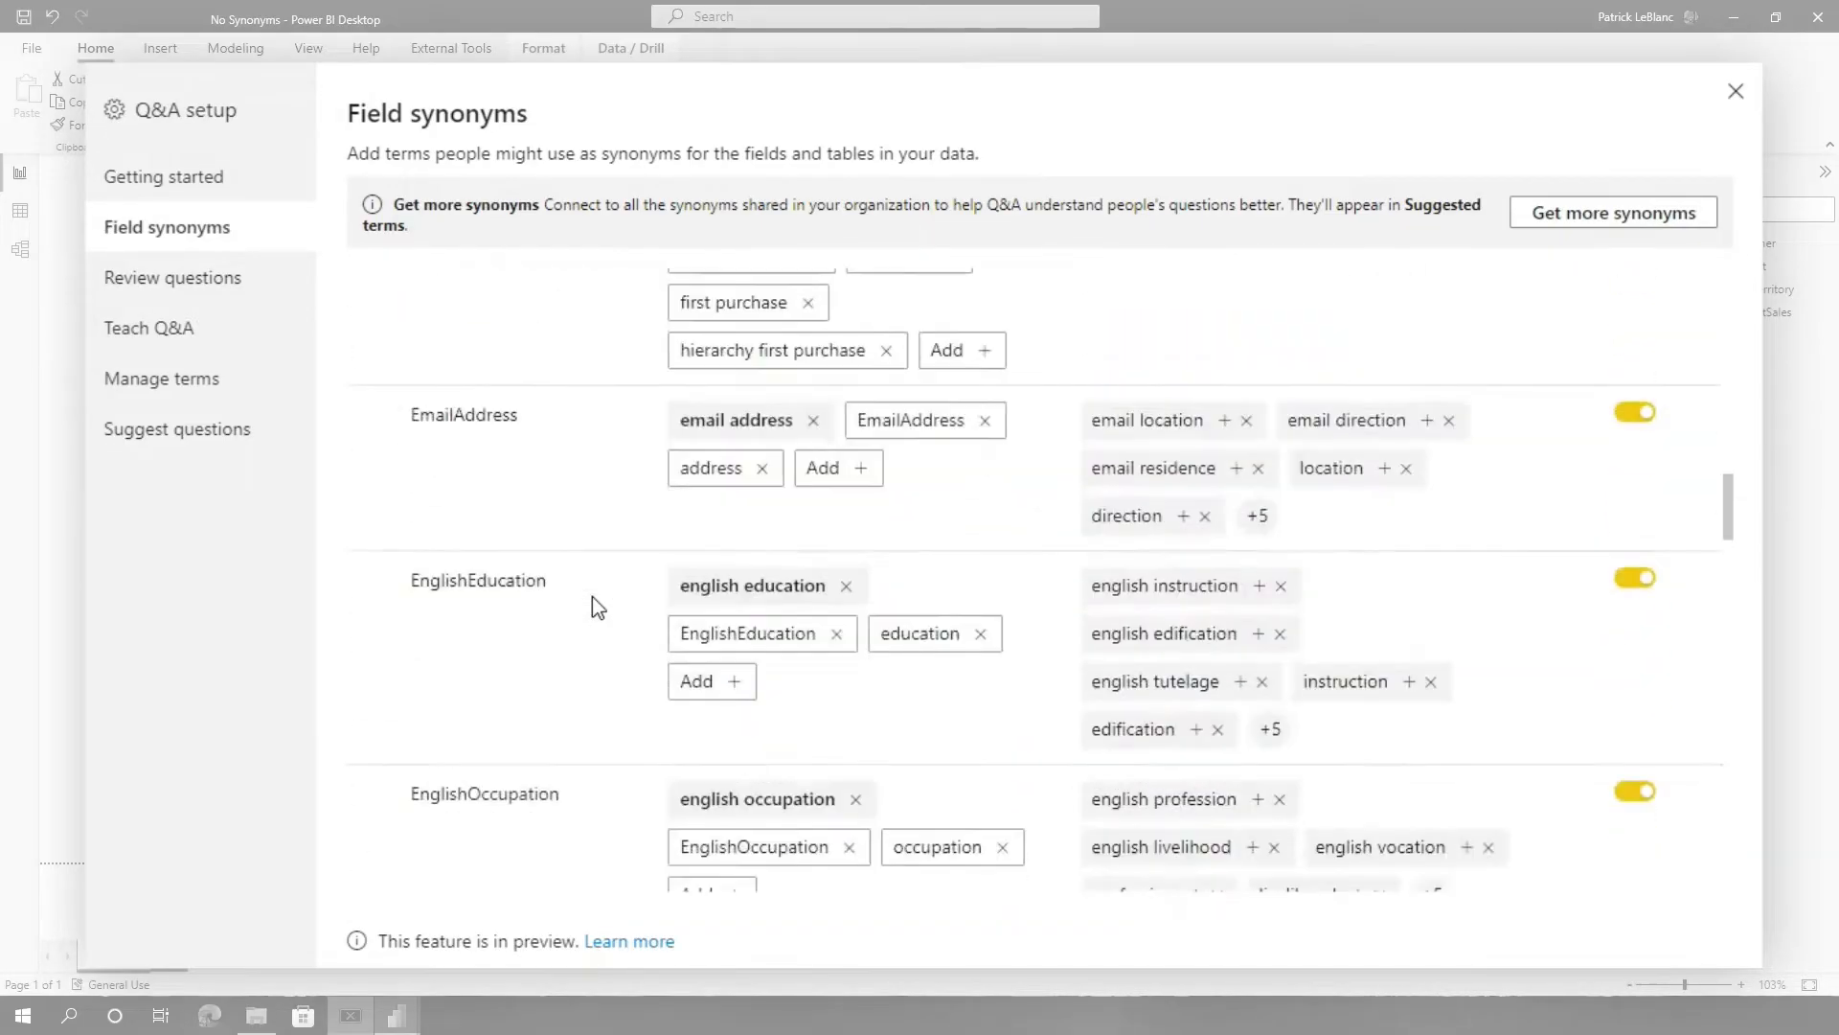
scroll("down", 3)
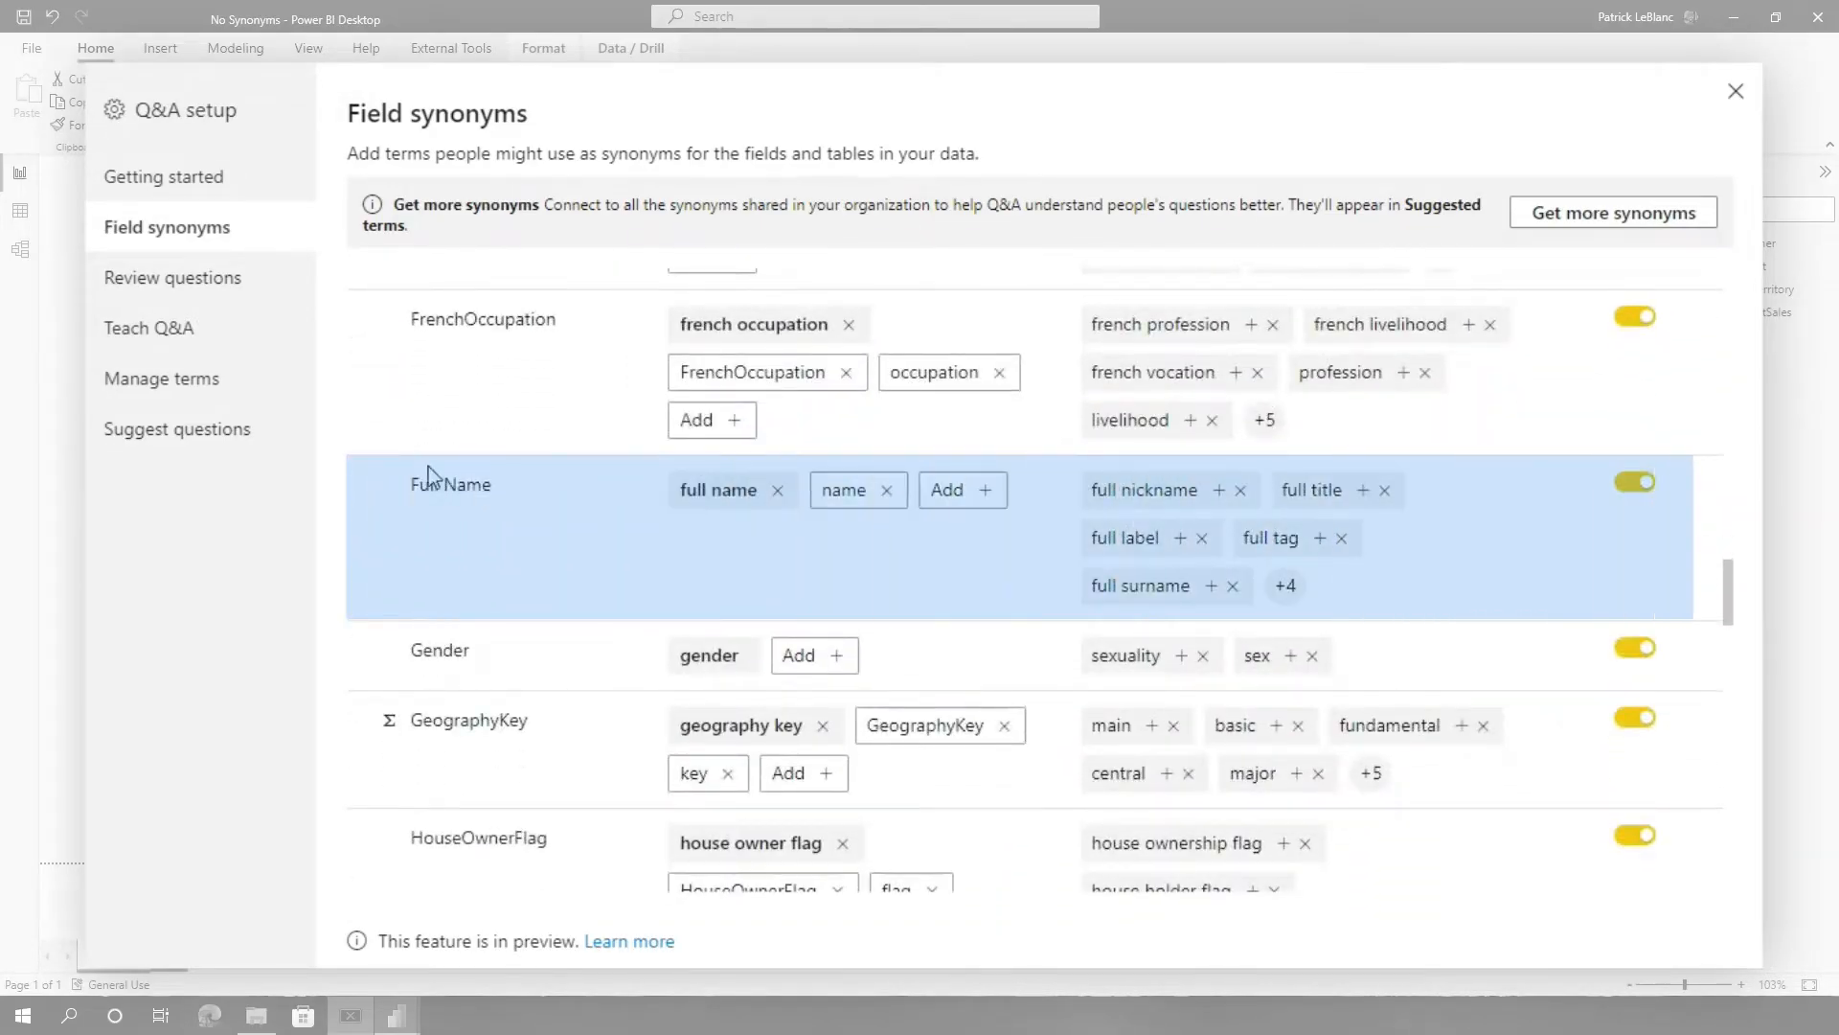
scroll("down", 3)
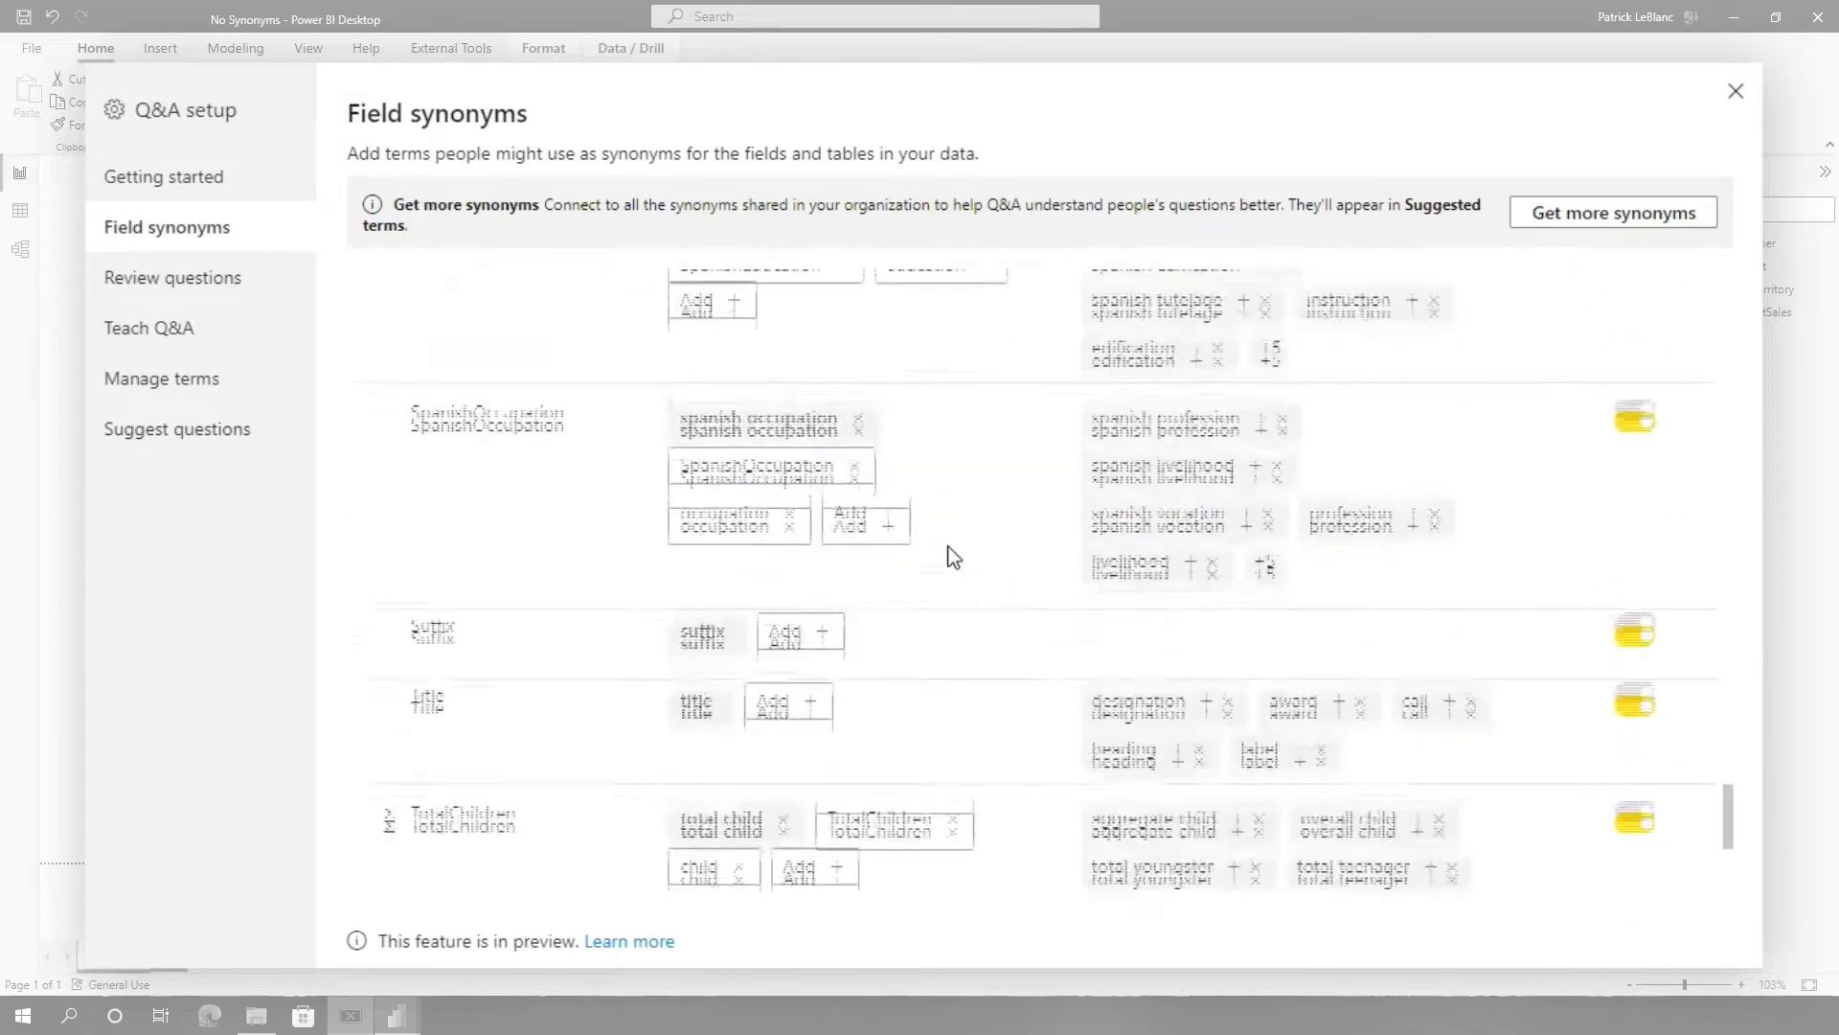
scroll("down", 3)
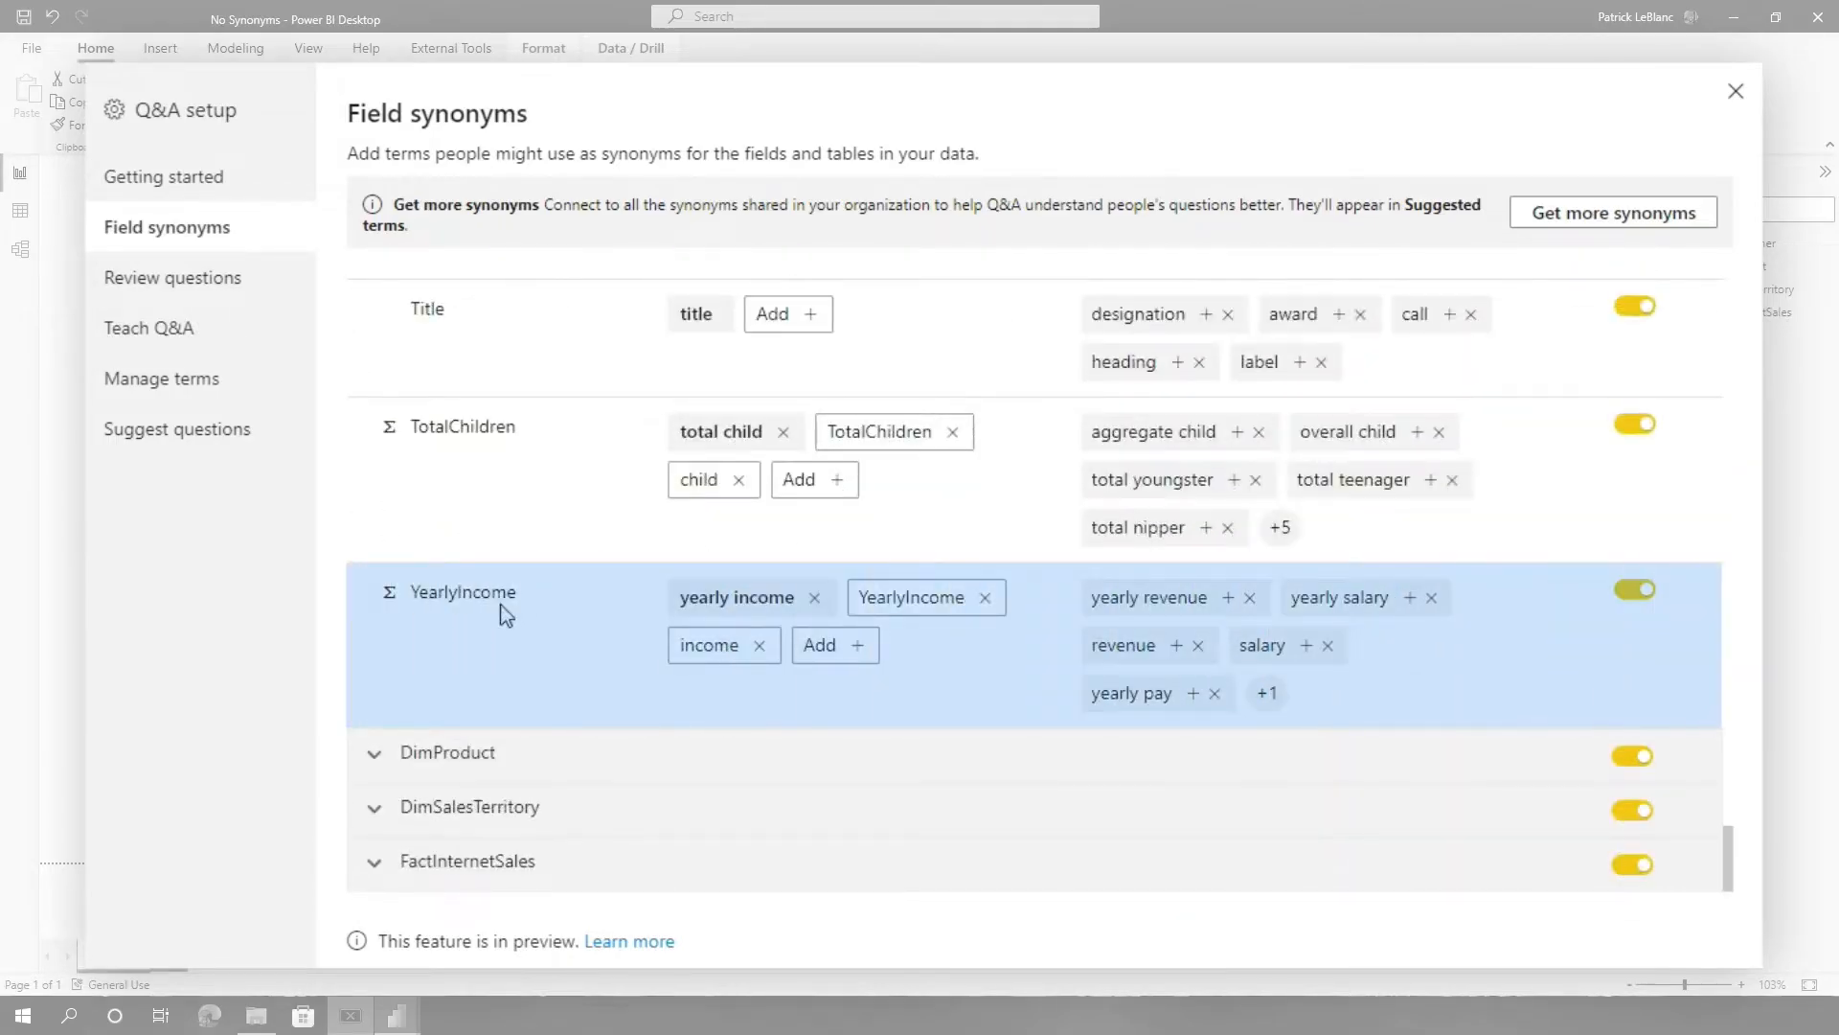
mouse_move(822, 678)
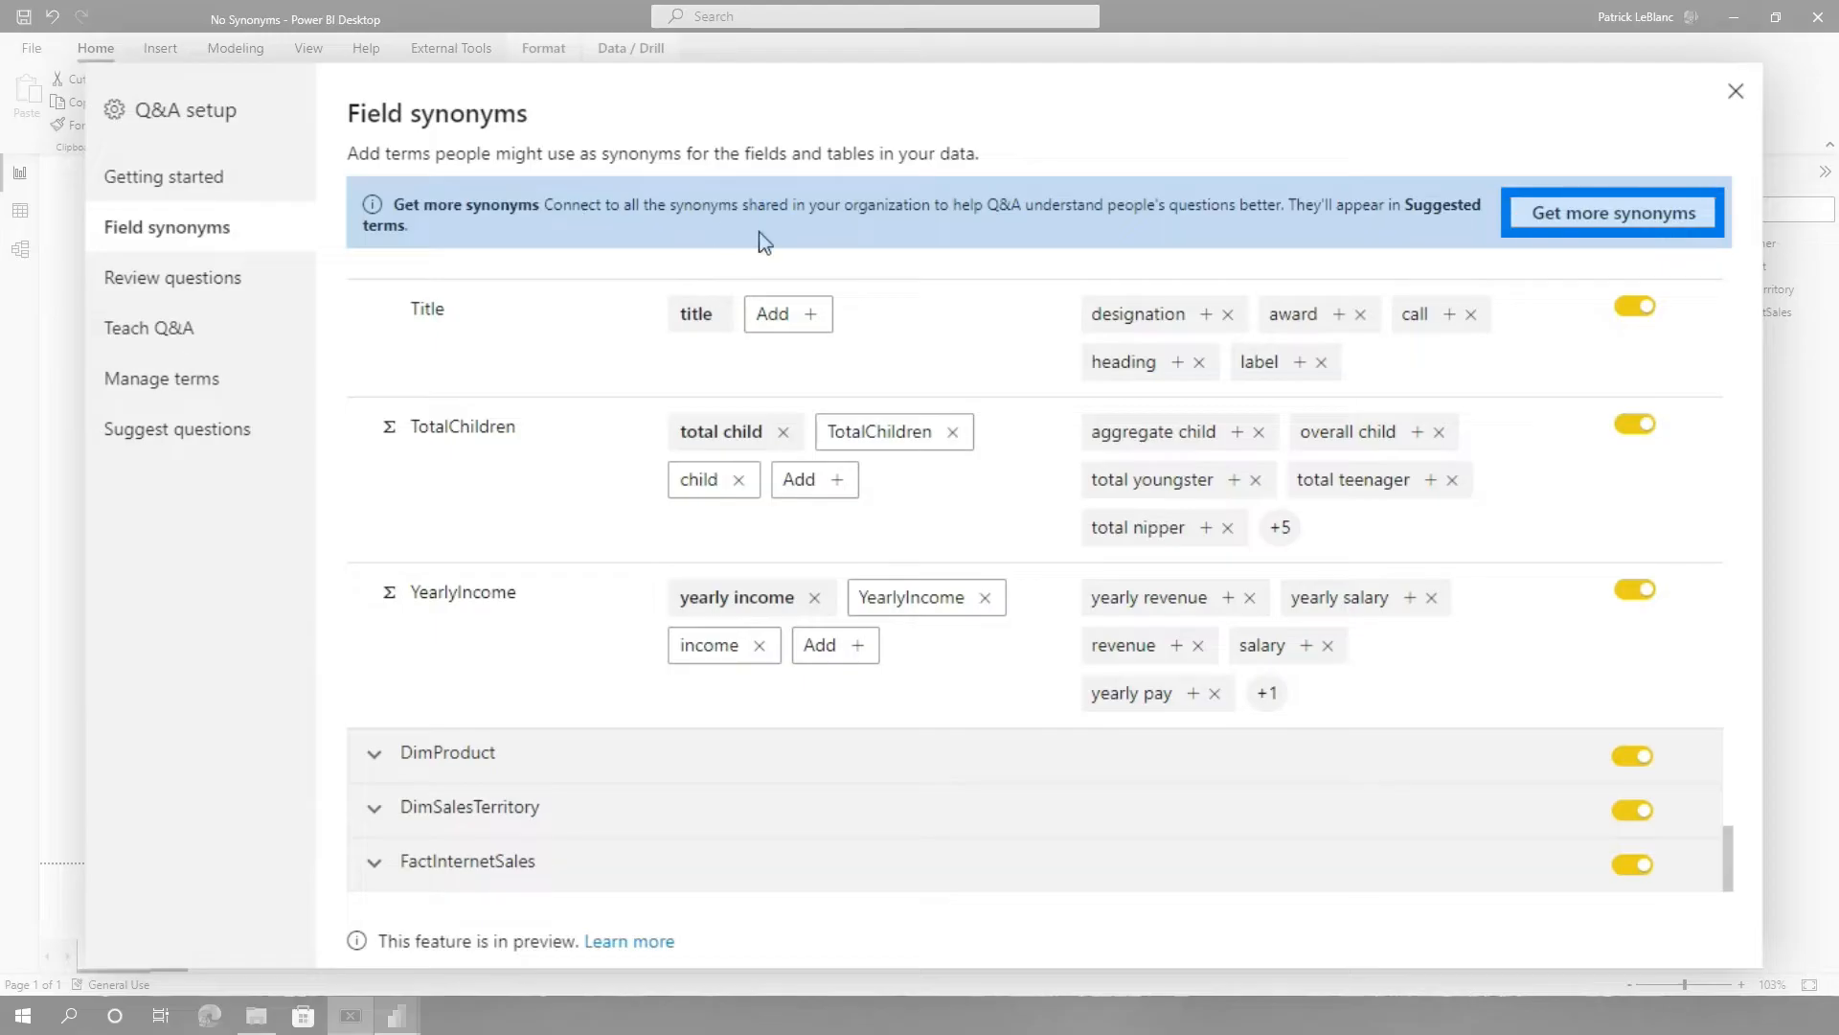
mouse_move(881, 232)
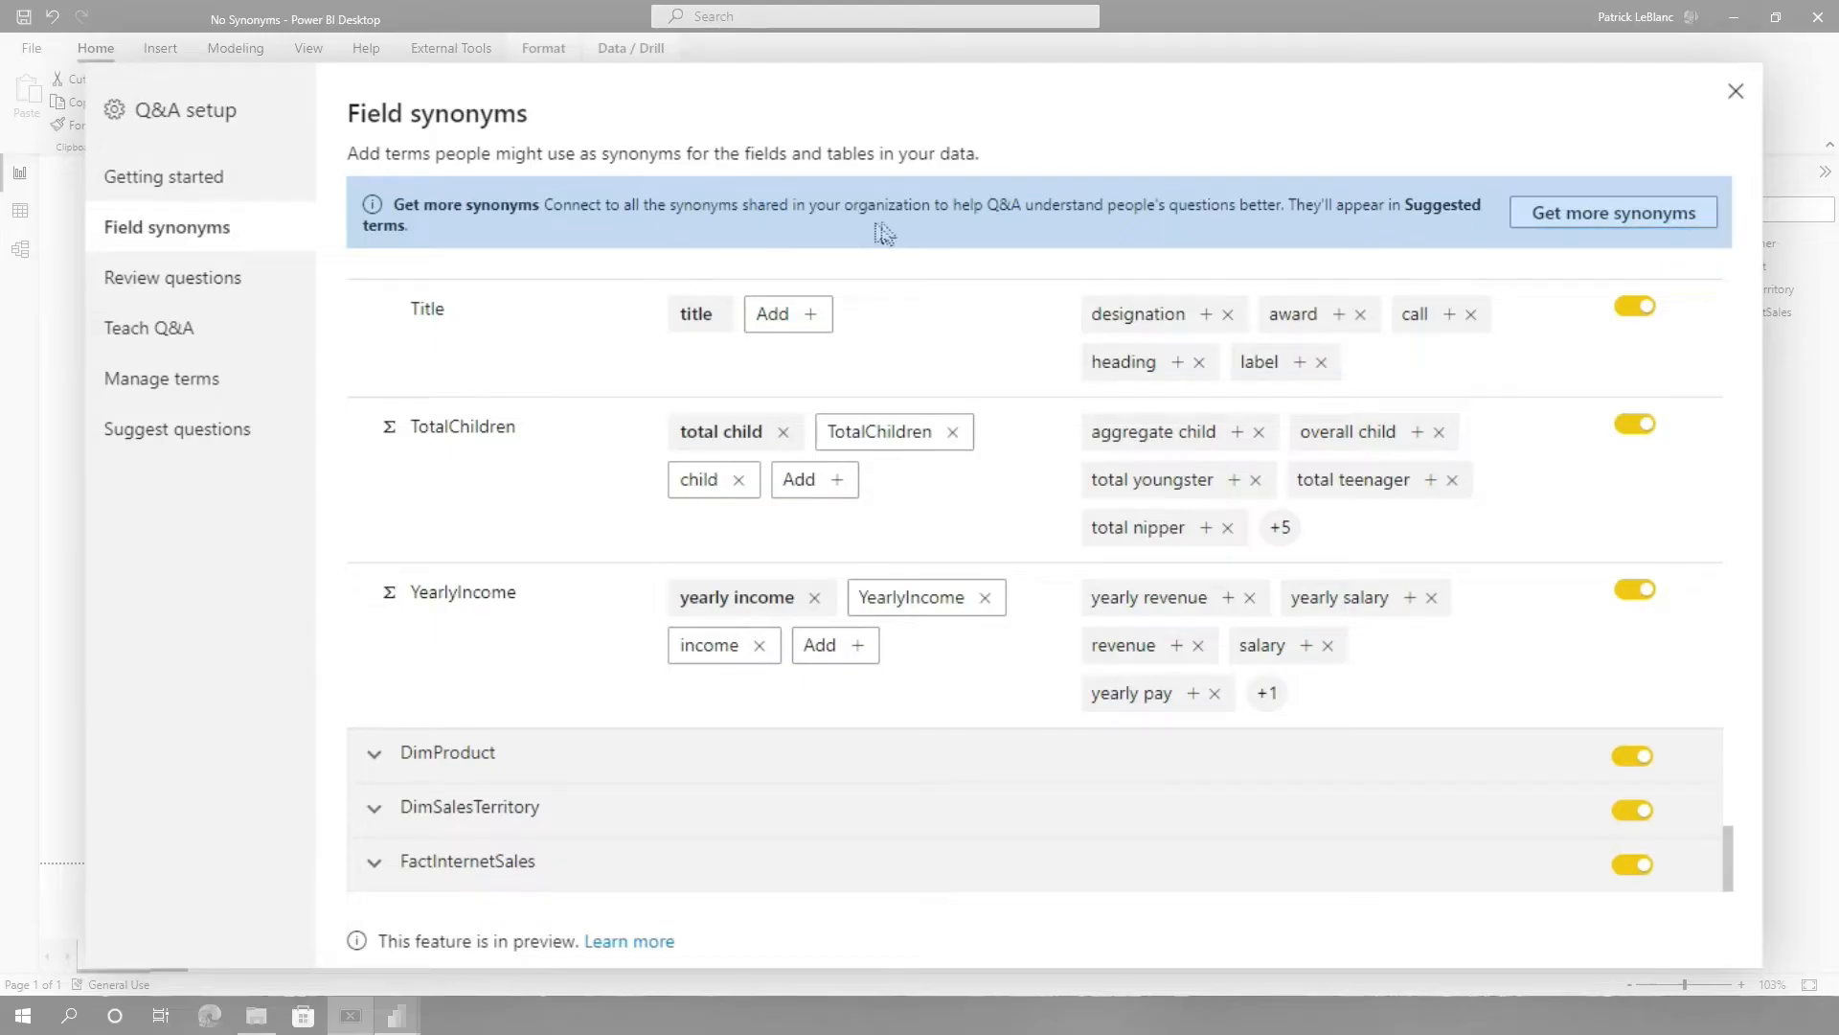
mouse_move(1034, 232)
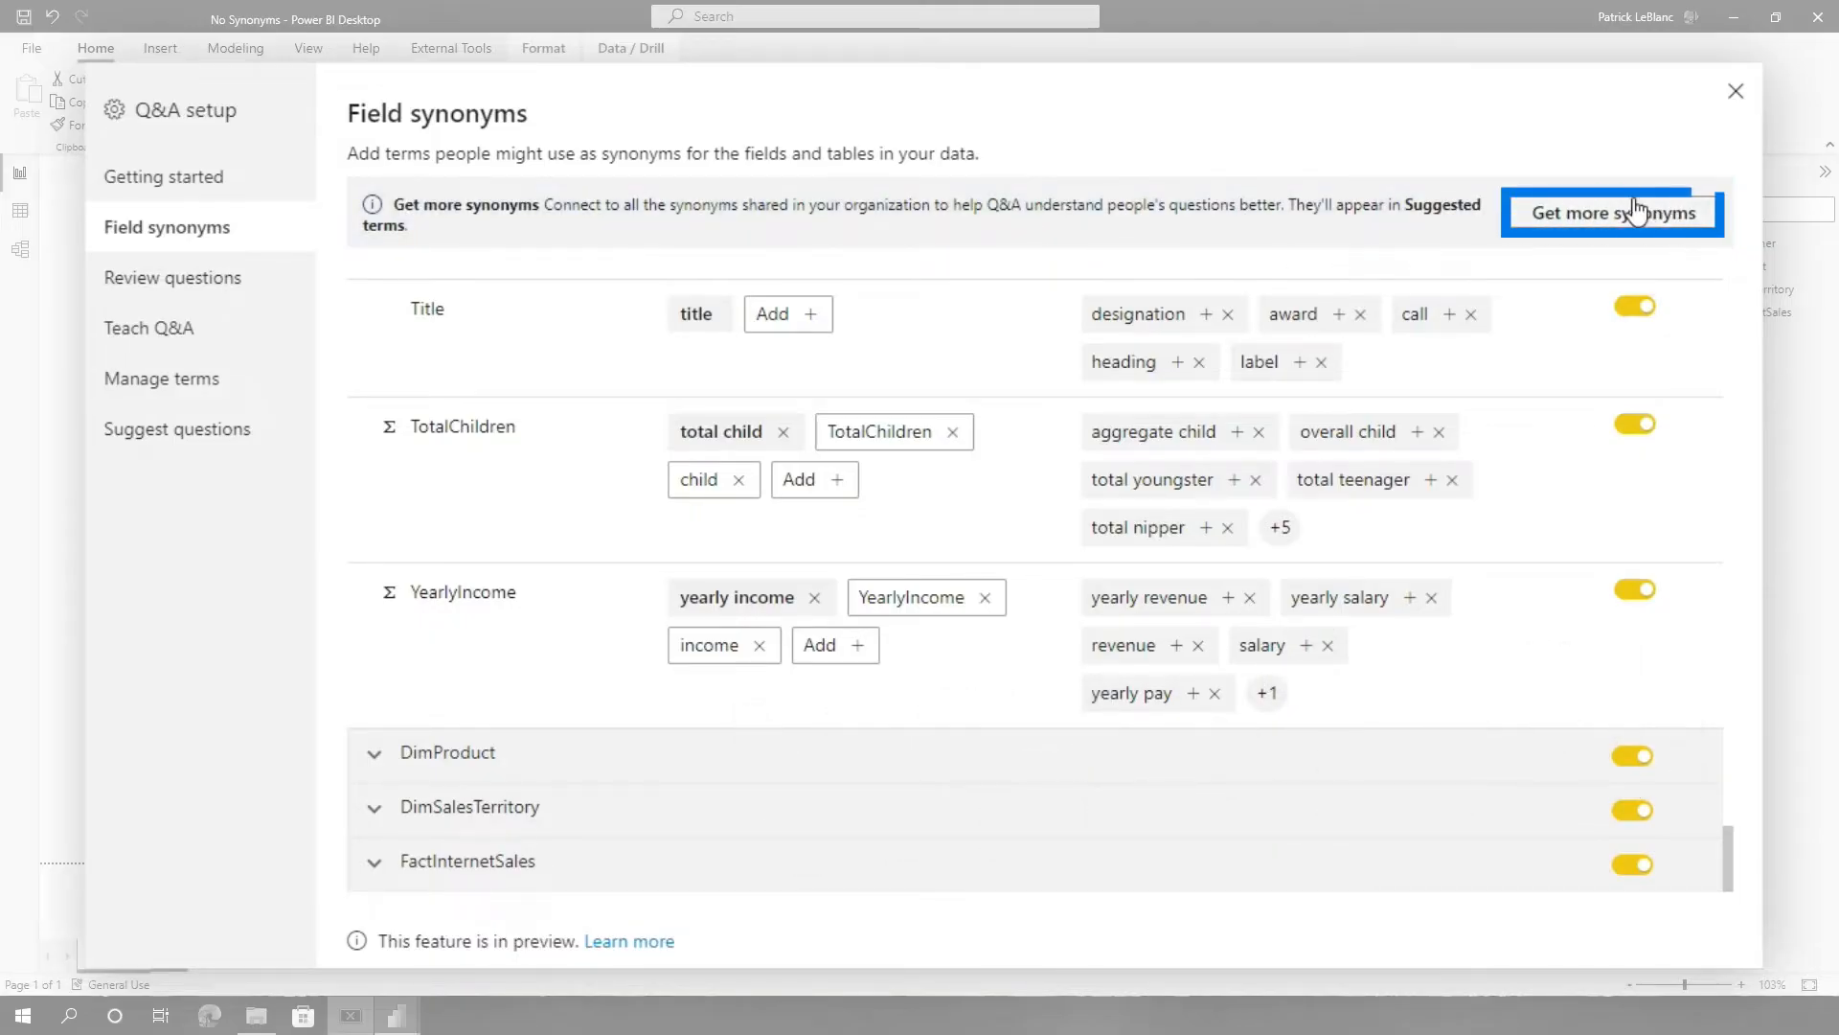
Get the organization's shared synonyms and share your synonyms with everyone in the org.
left_click(1613, 213)
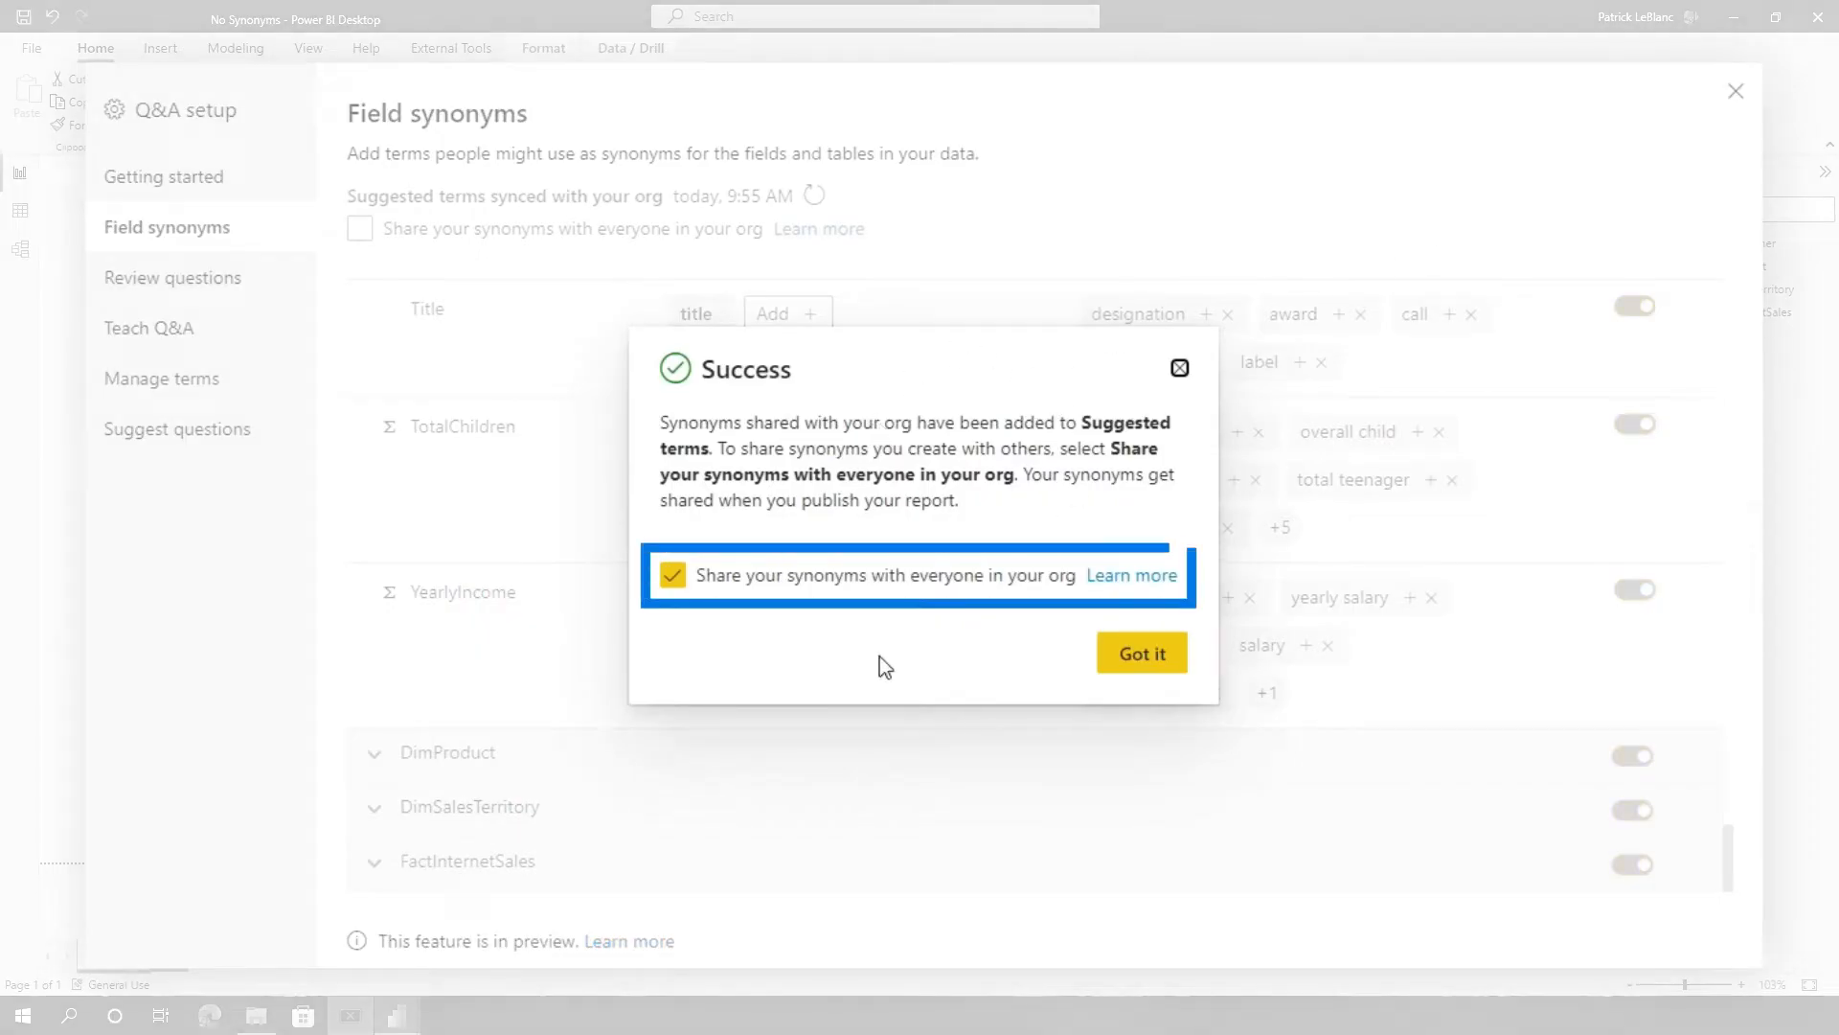
mouse_move(922, 613)
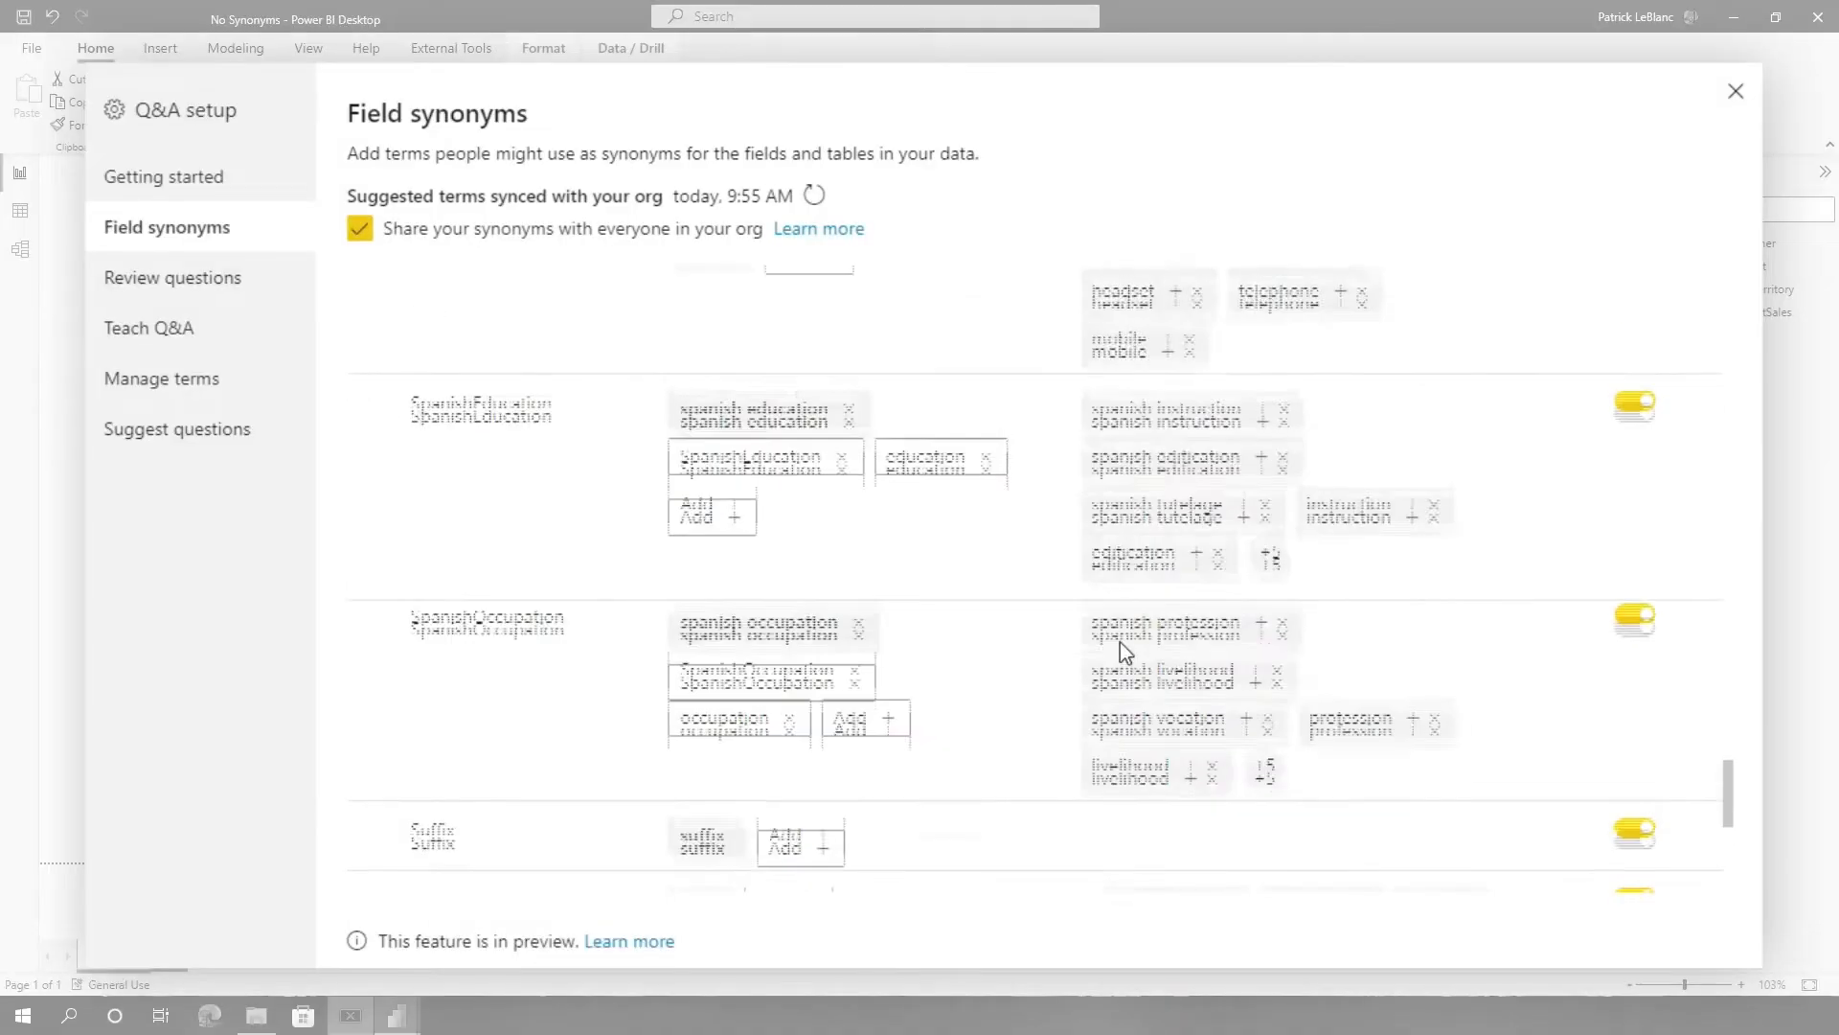
Add 'customer' as a synonym for the Full Name field.
scroll("up", 3)
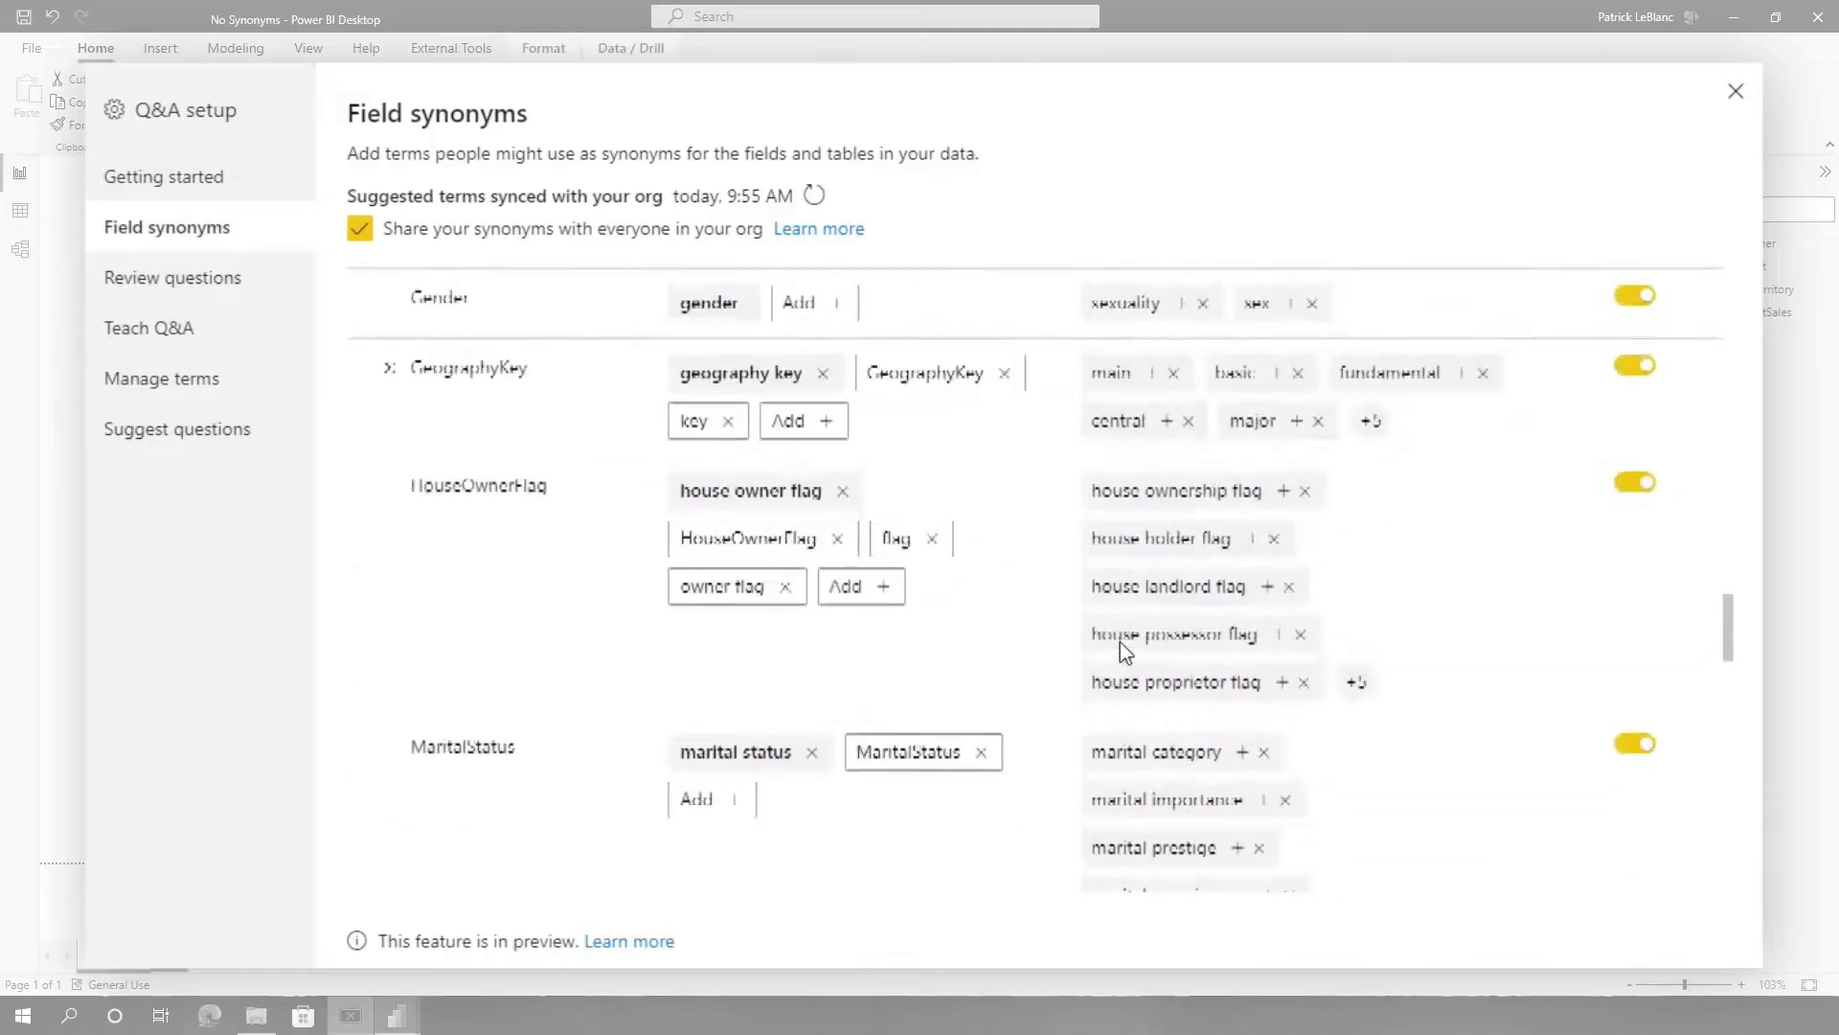
scroll("up", 3)
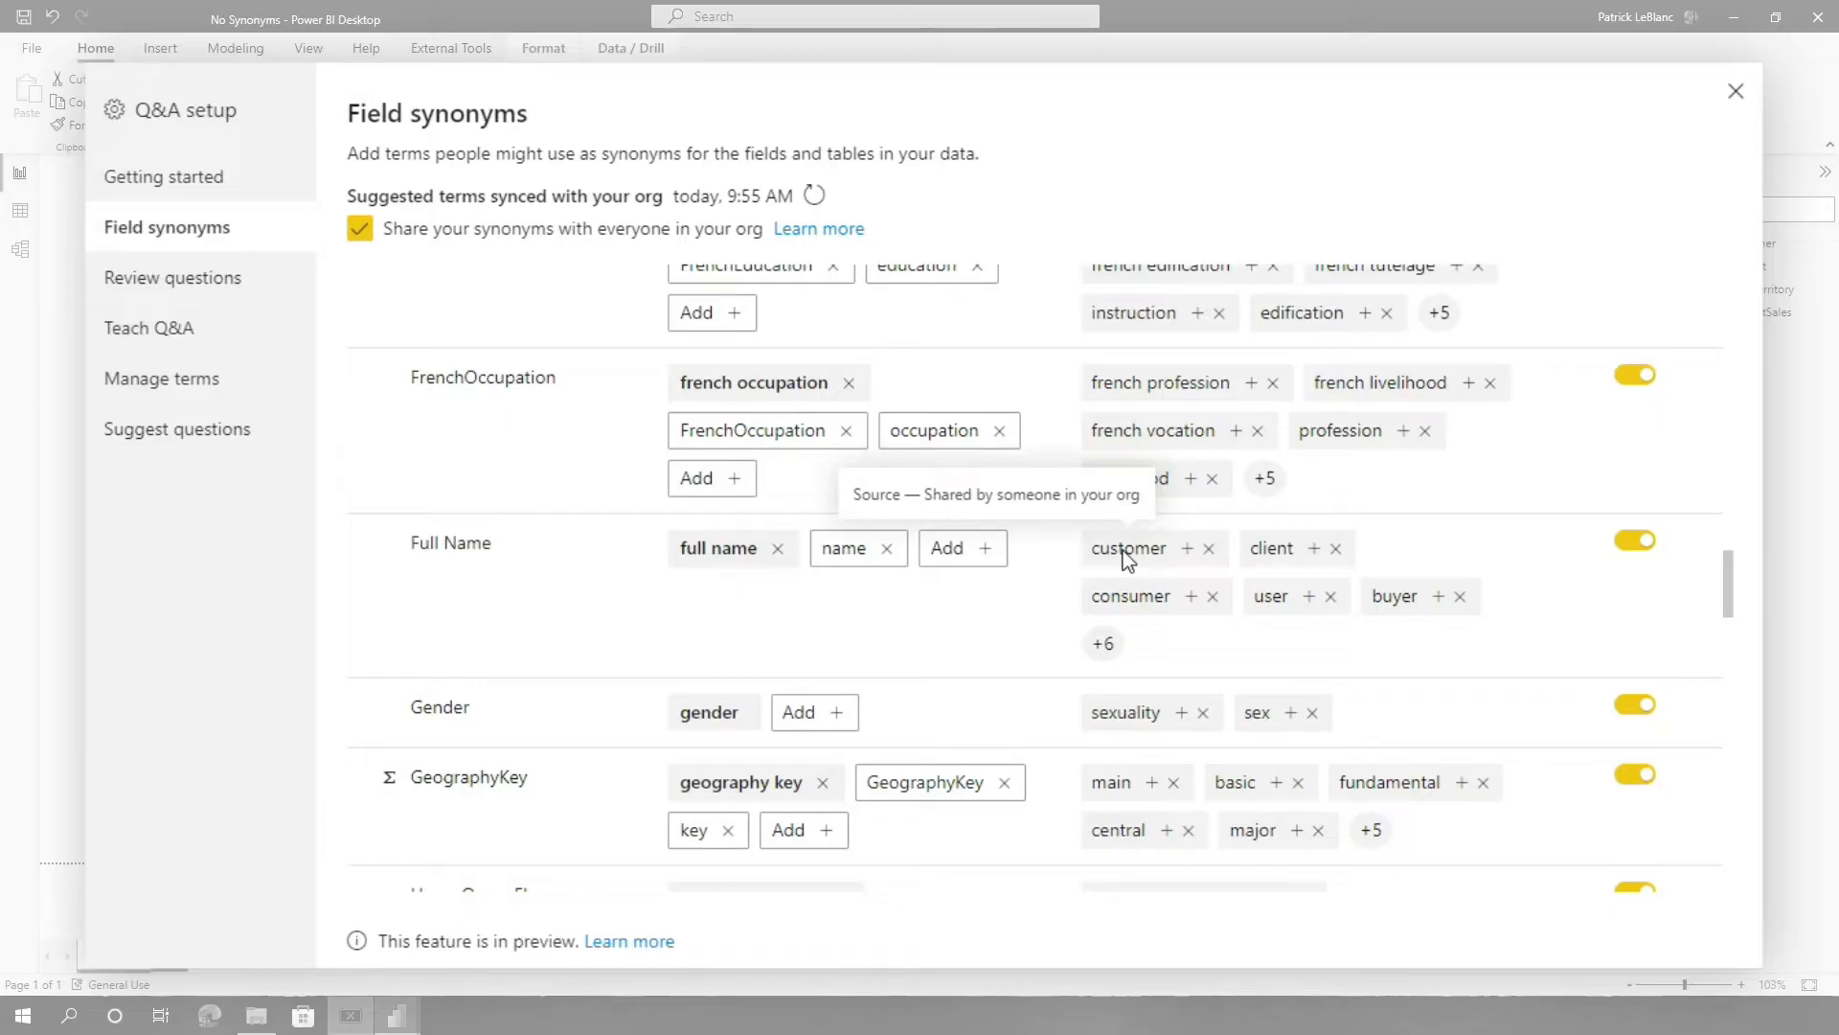
left_click(1188, 548)
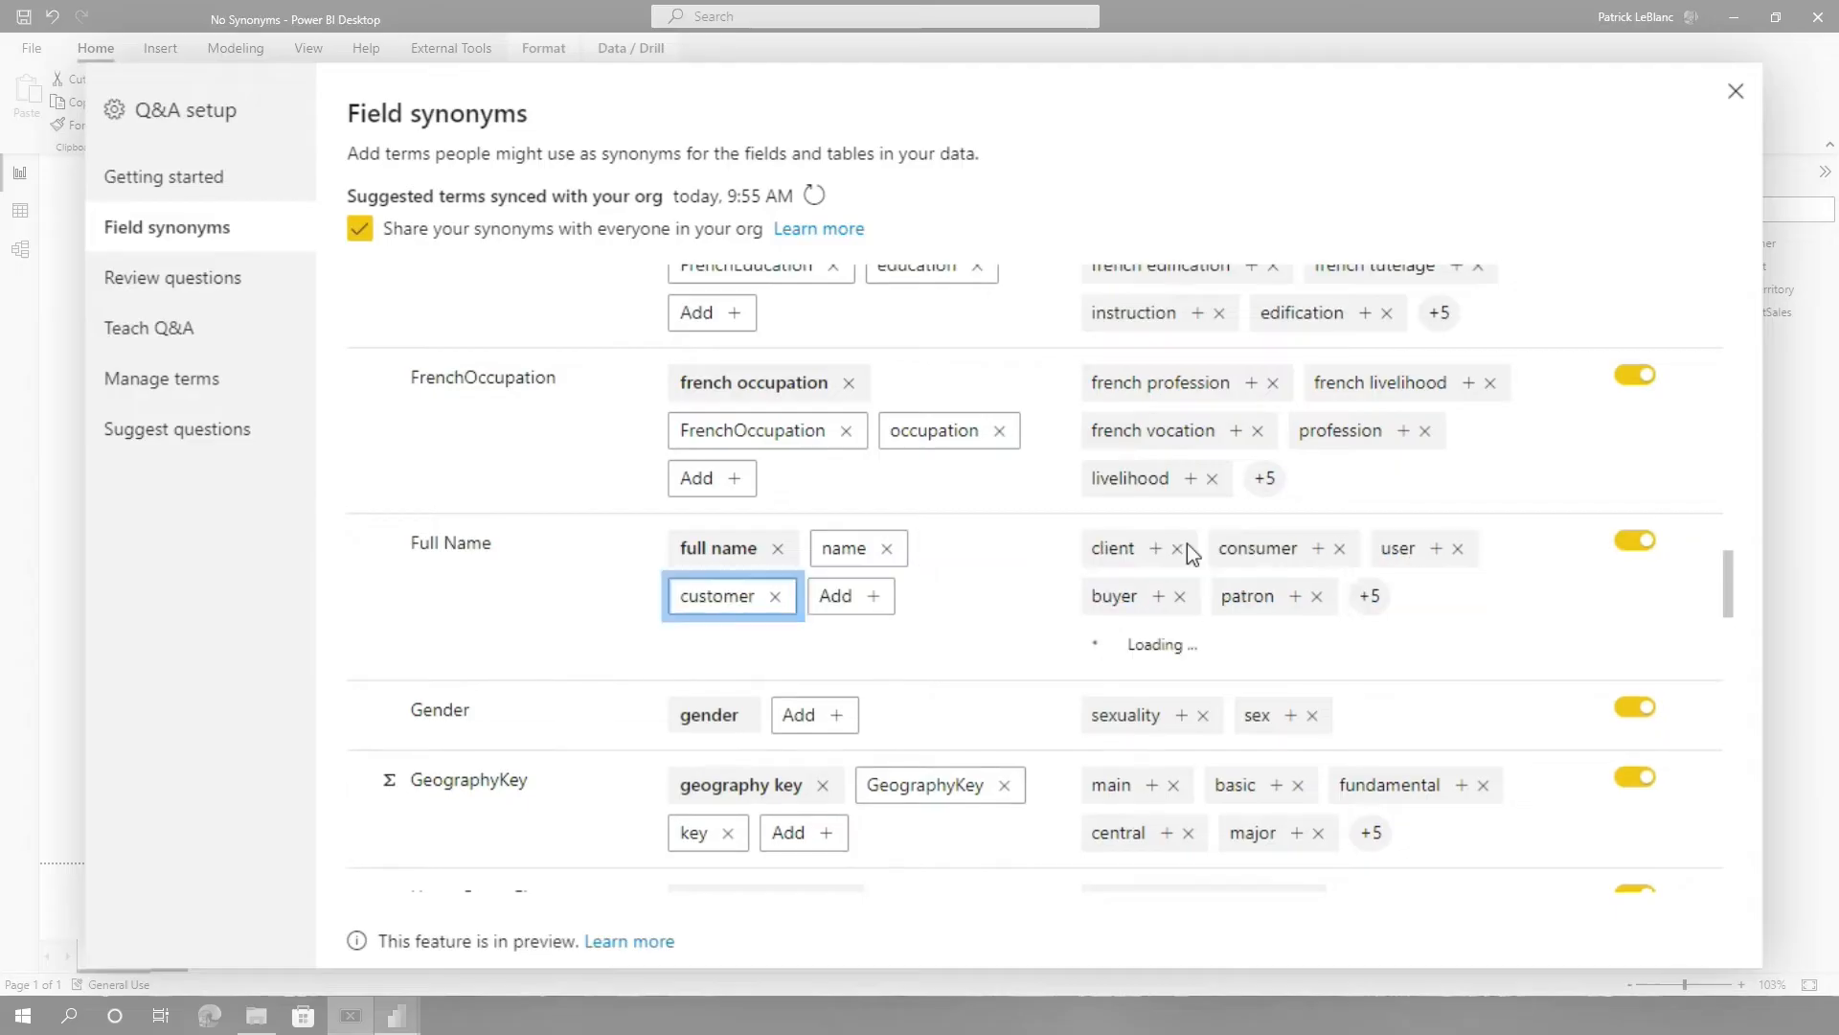
Dismiss the suggested 'salary' term from the YearlyIncome field.
scroll("down", 3)
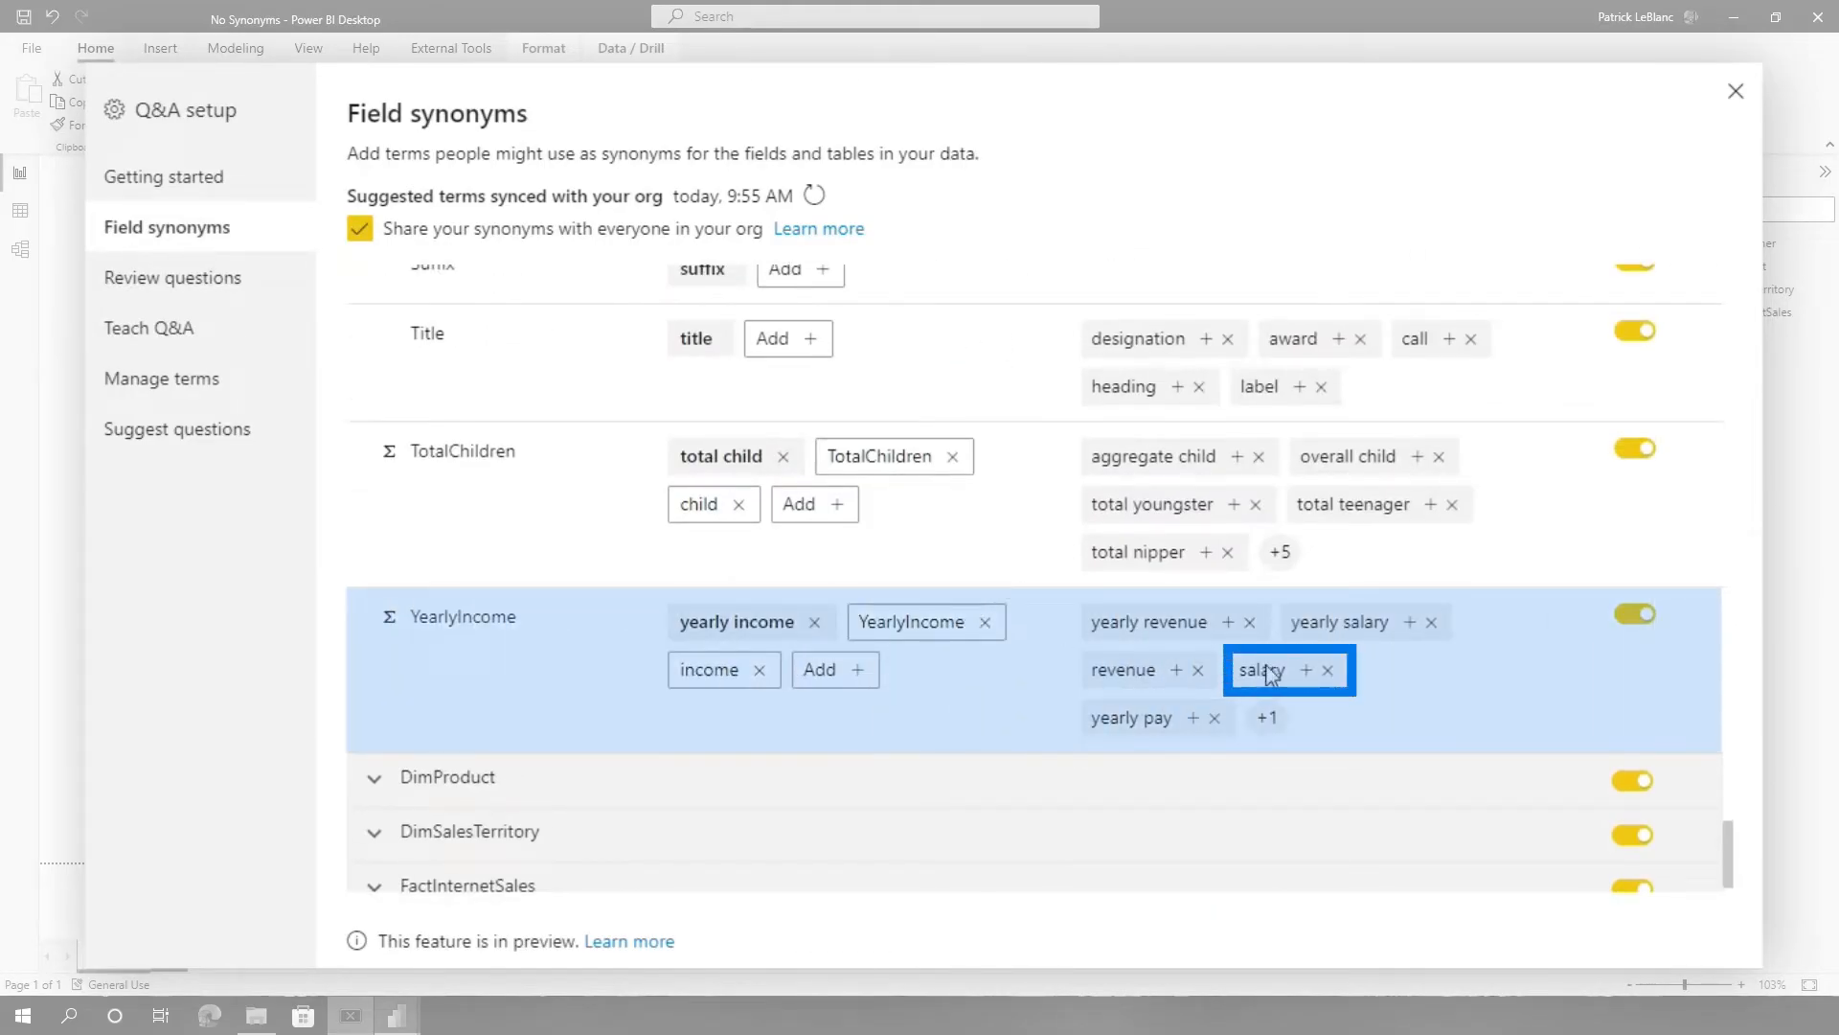
mouse_move(1261, 670)
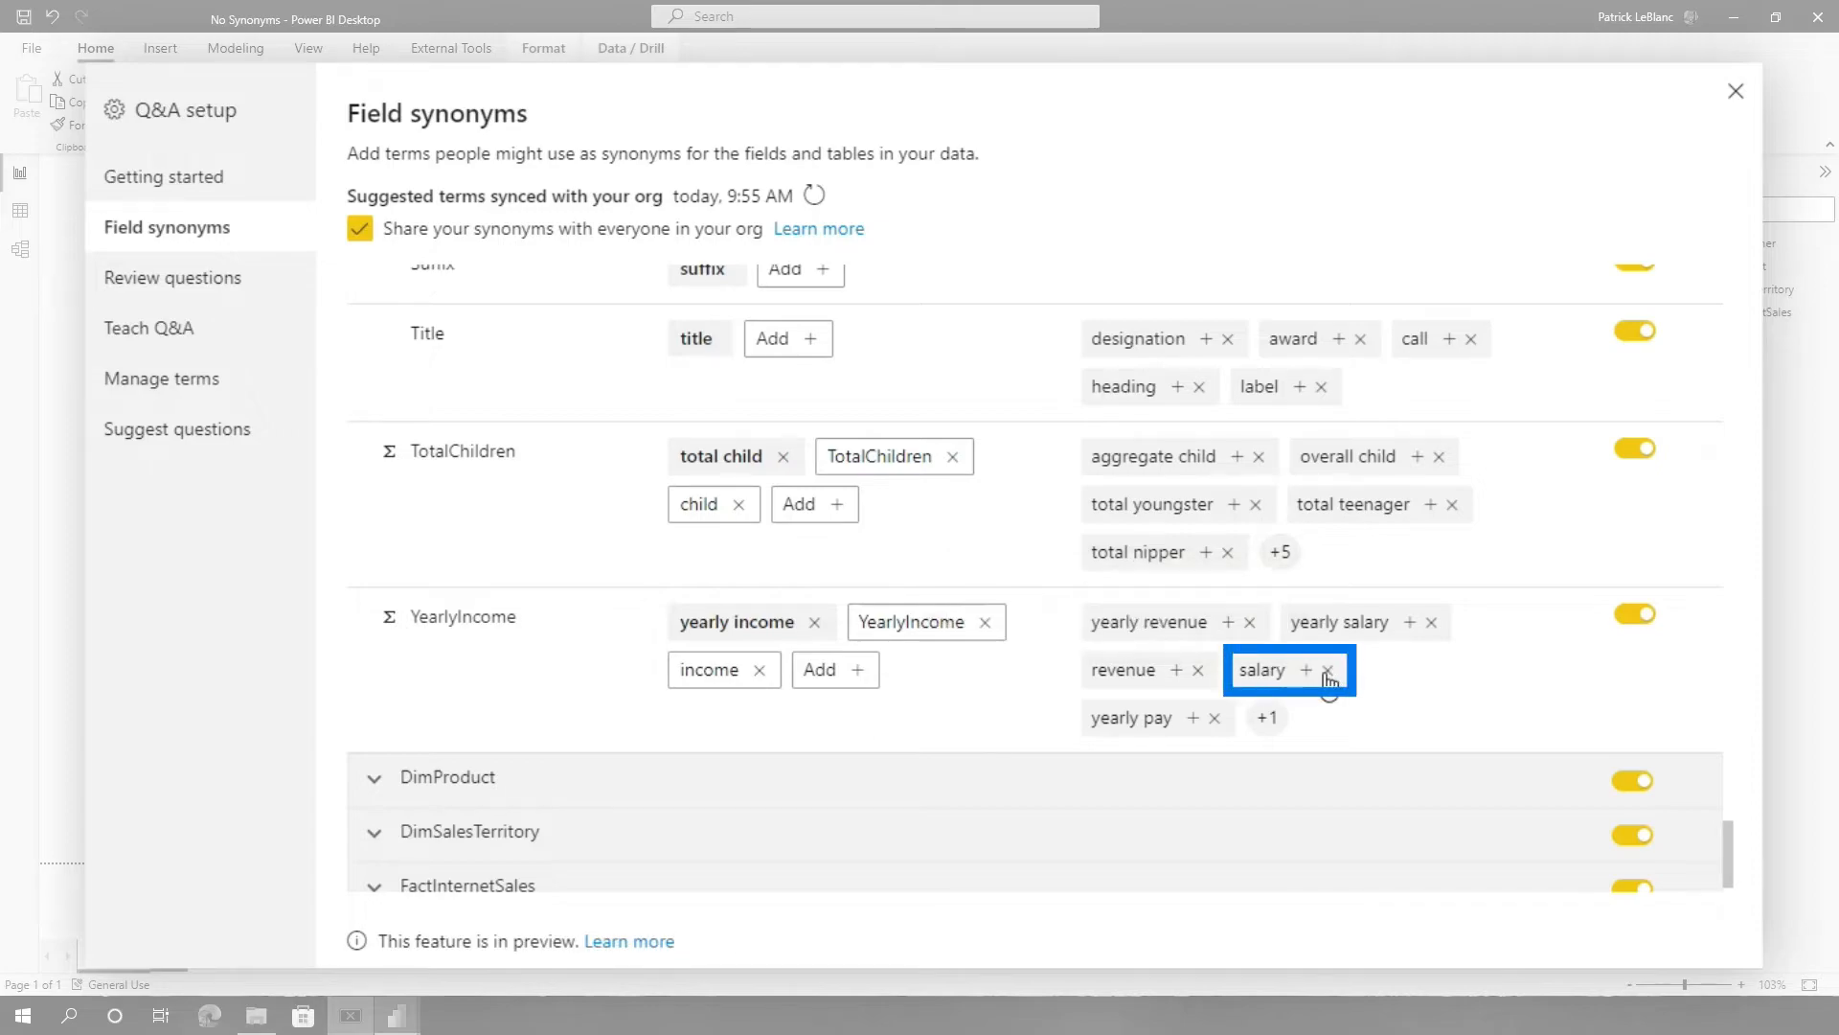
left_click(1330, 671)
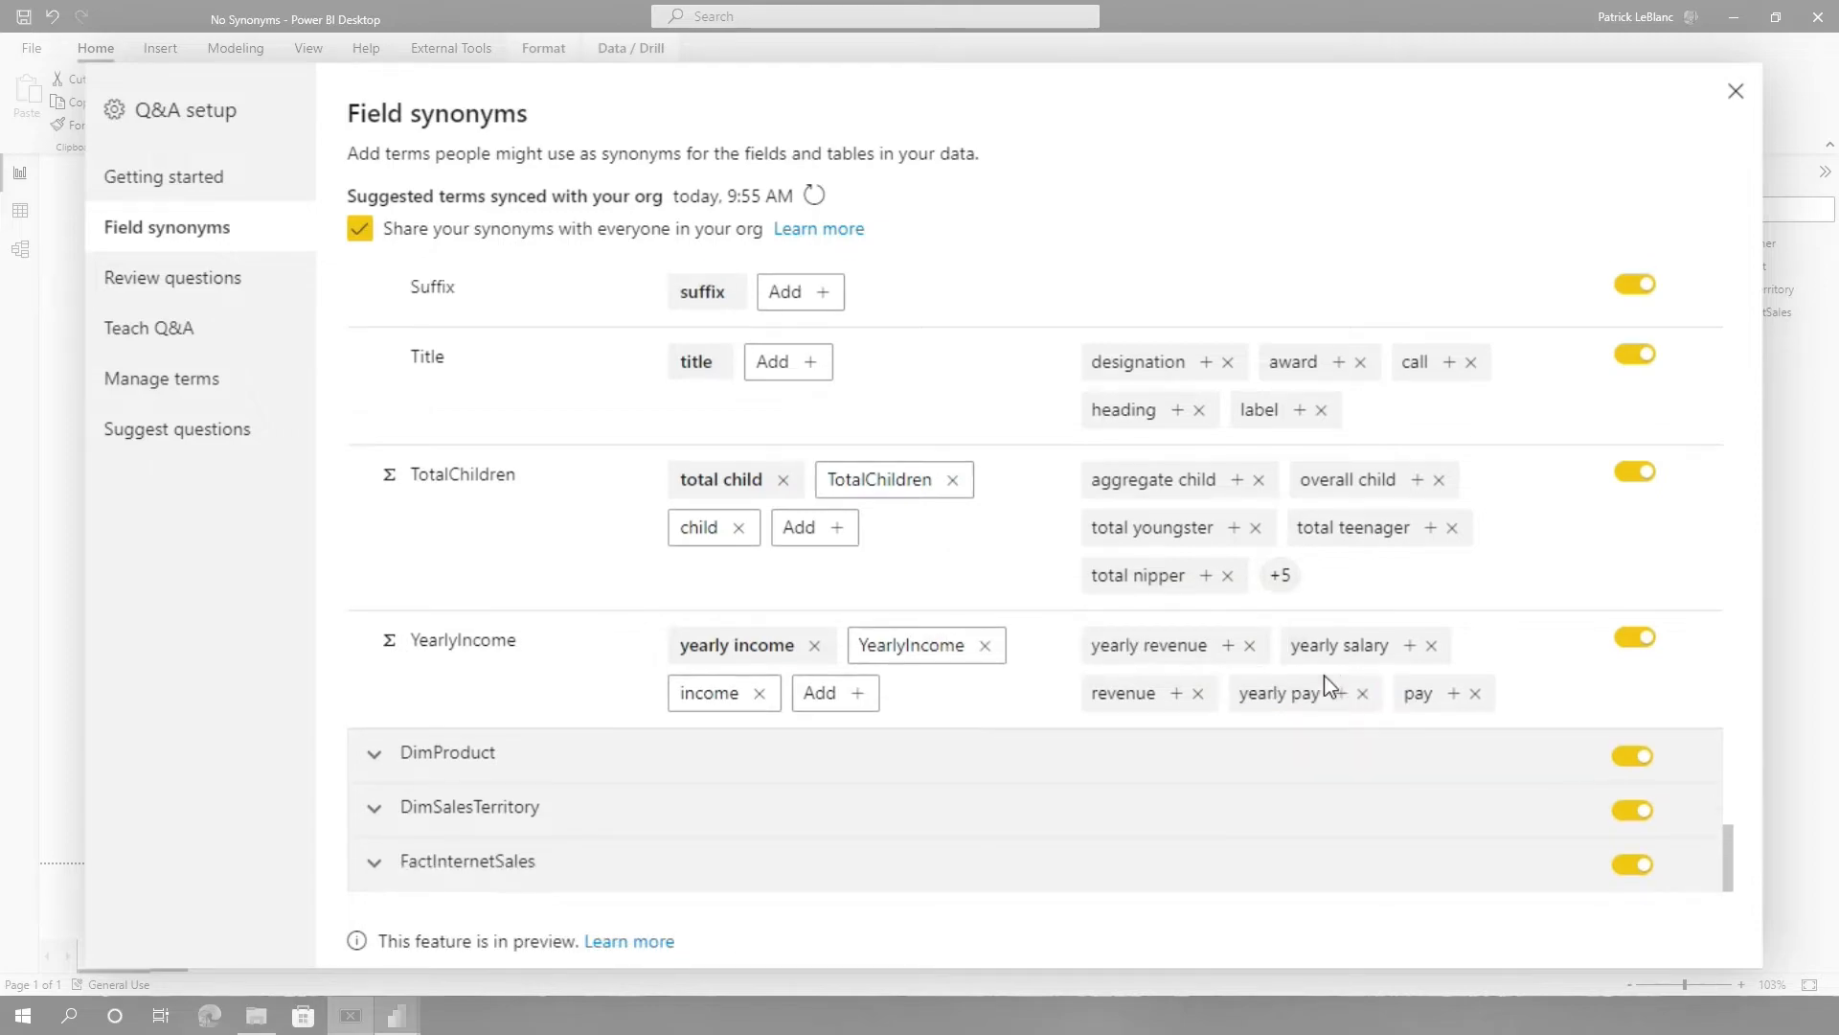
scroll("down", 3)
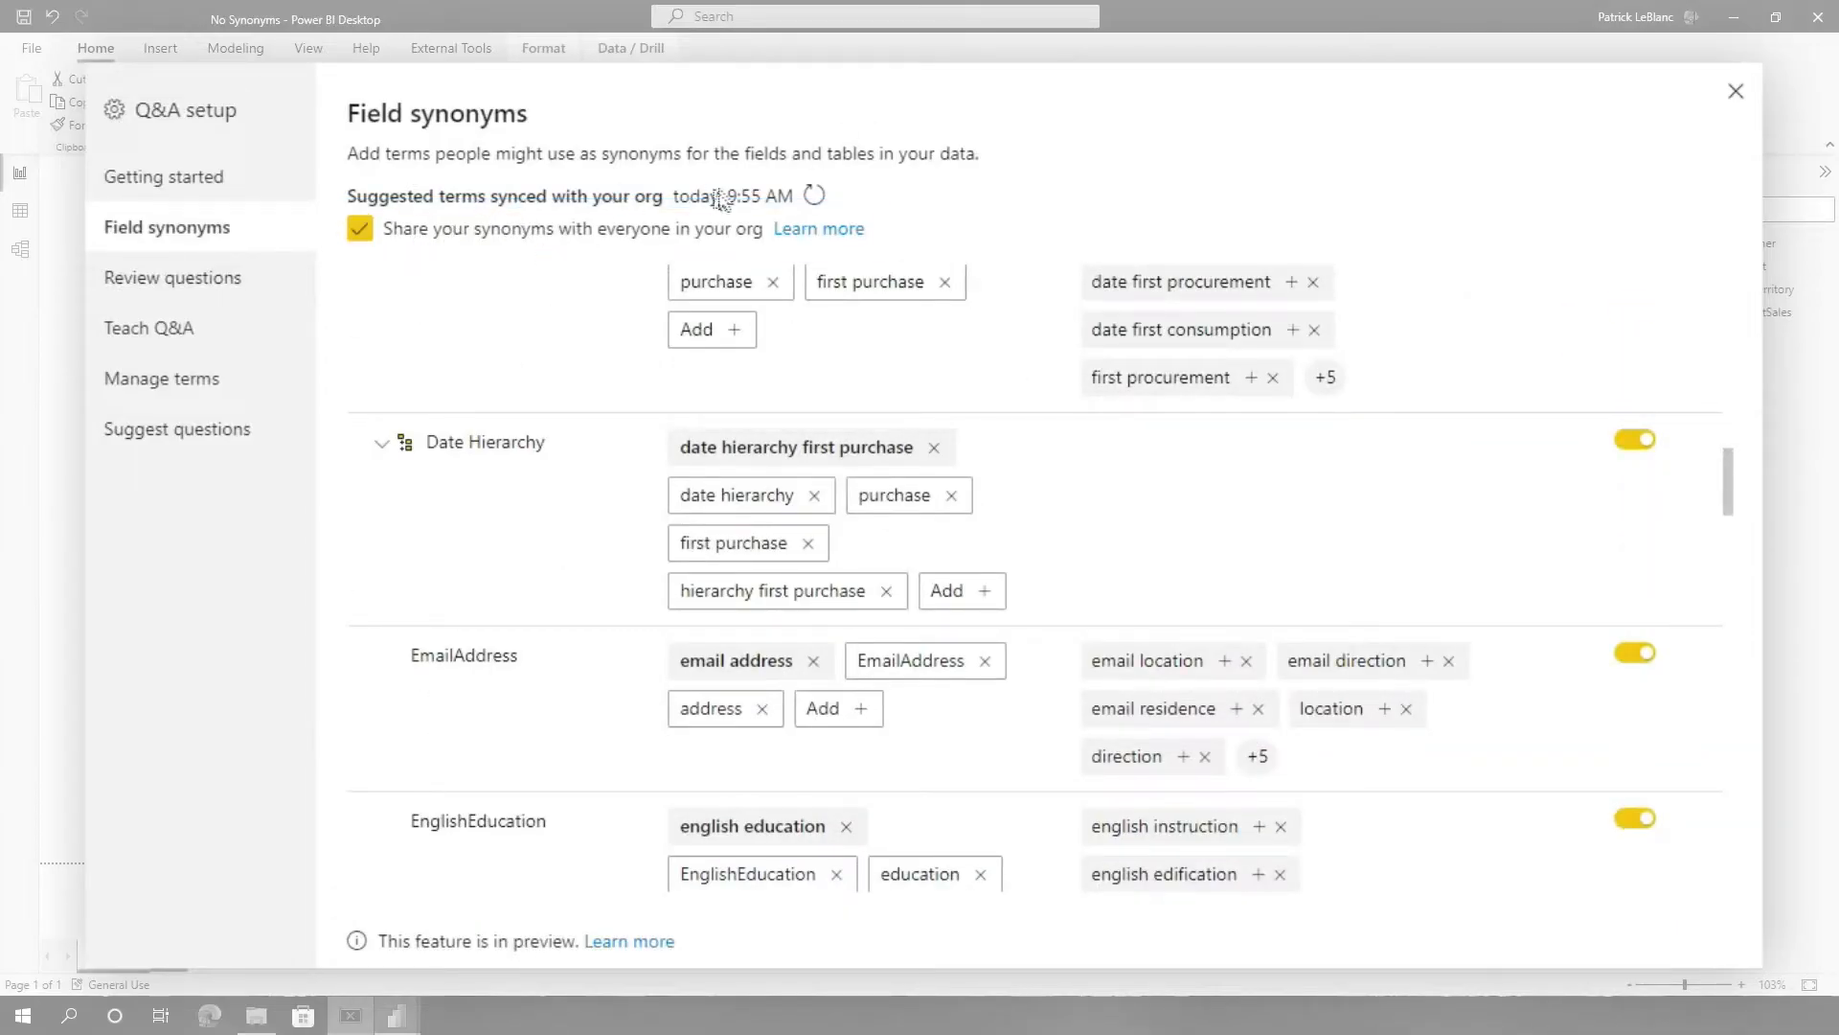
mouse_move(812, 196)
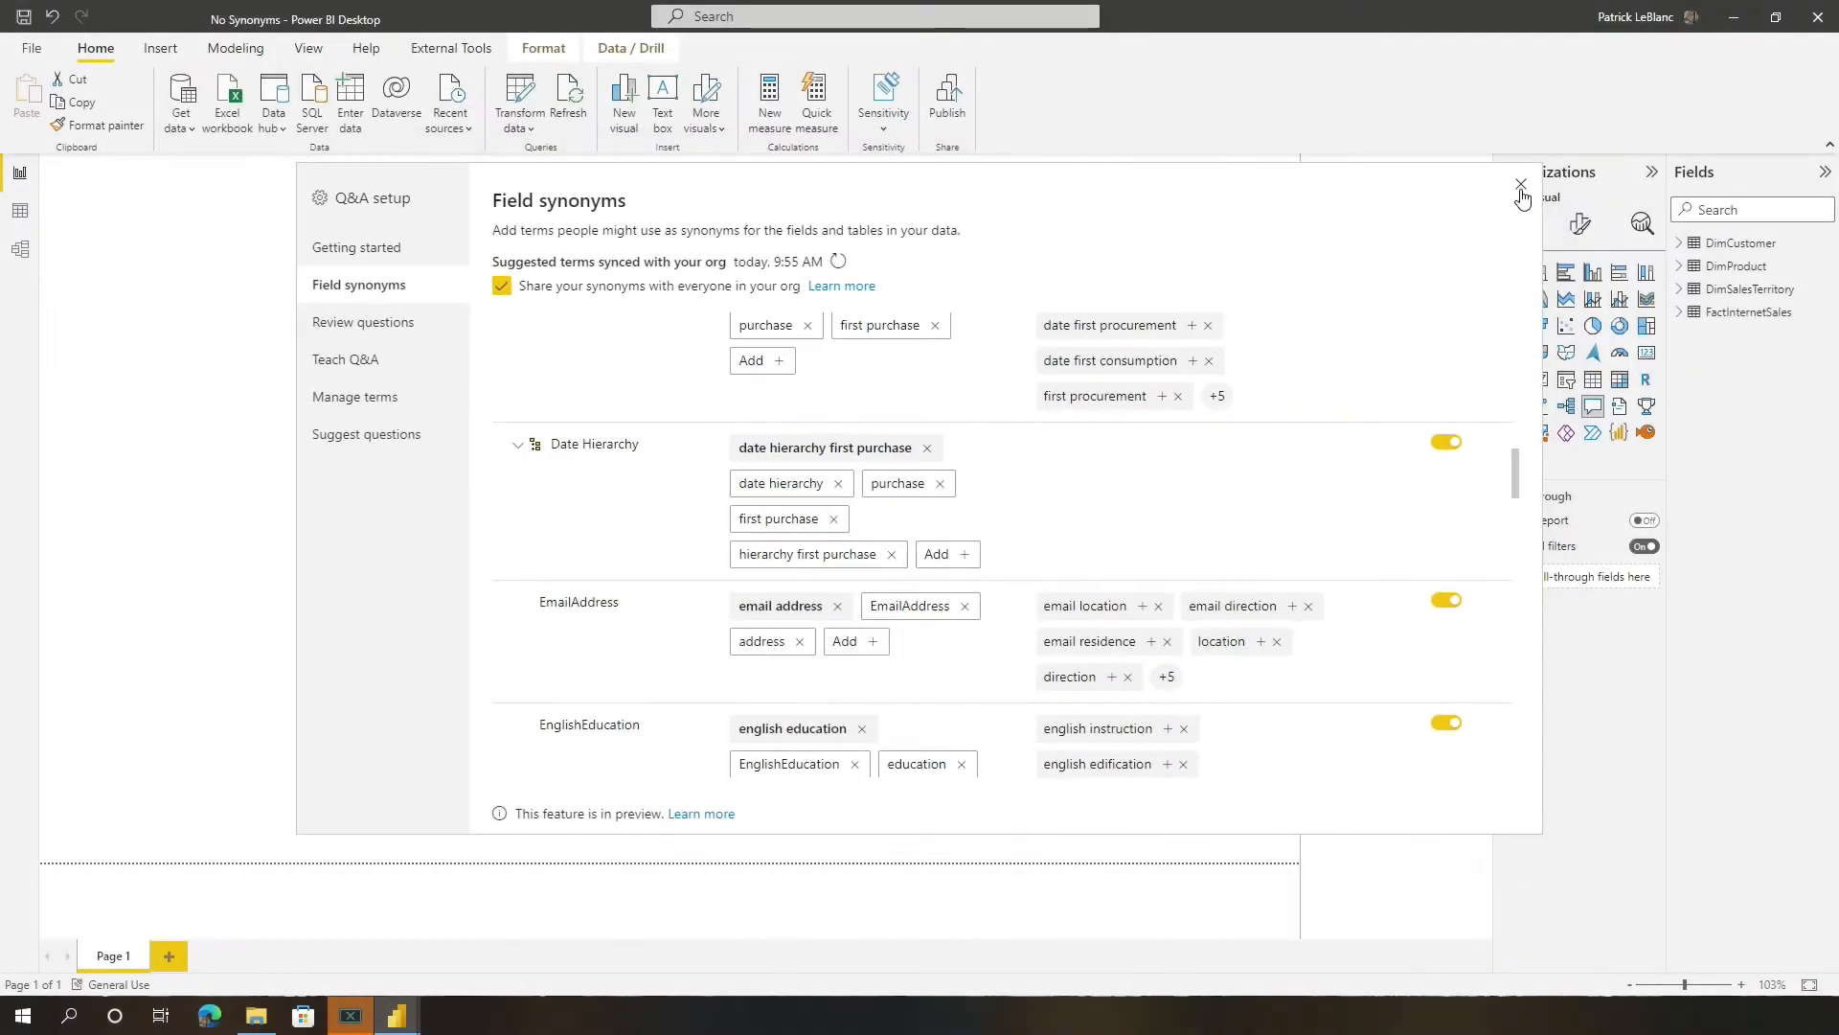
Return to the report and ask 'customer salary as table', which answers with only Full Name.
left_click(1521, 184)
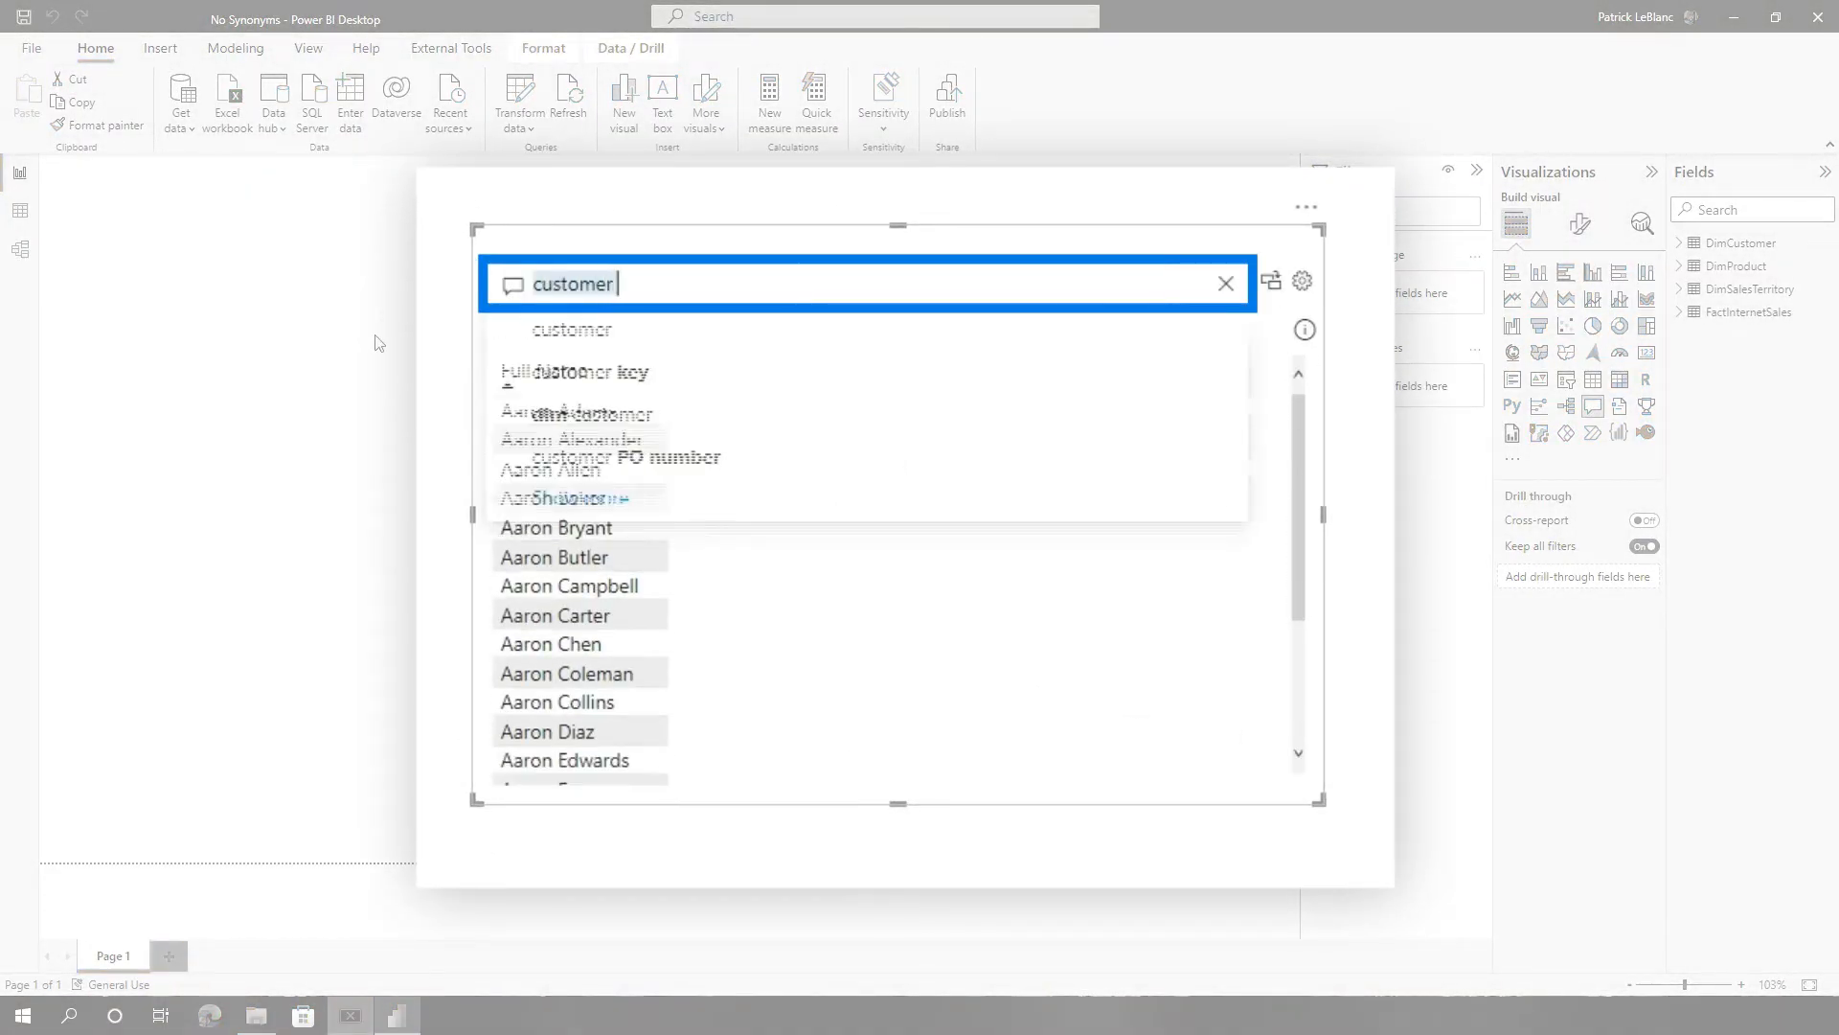
type("salary a")
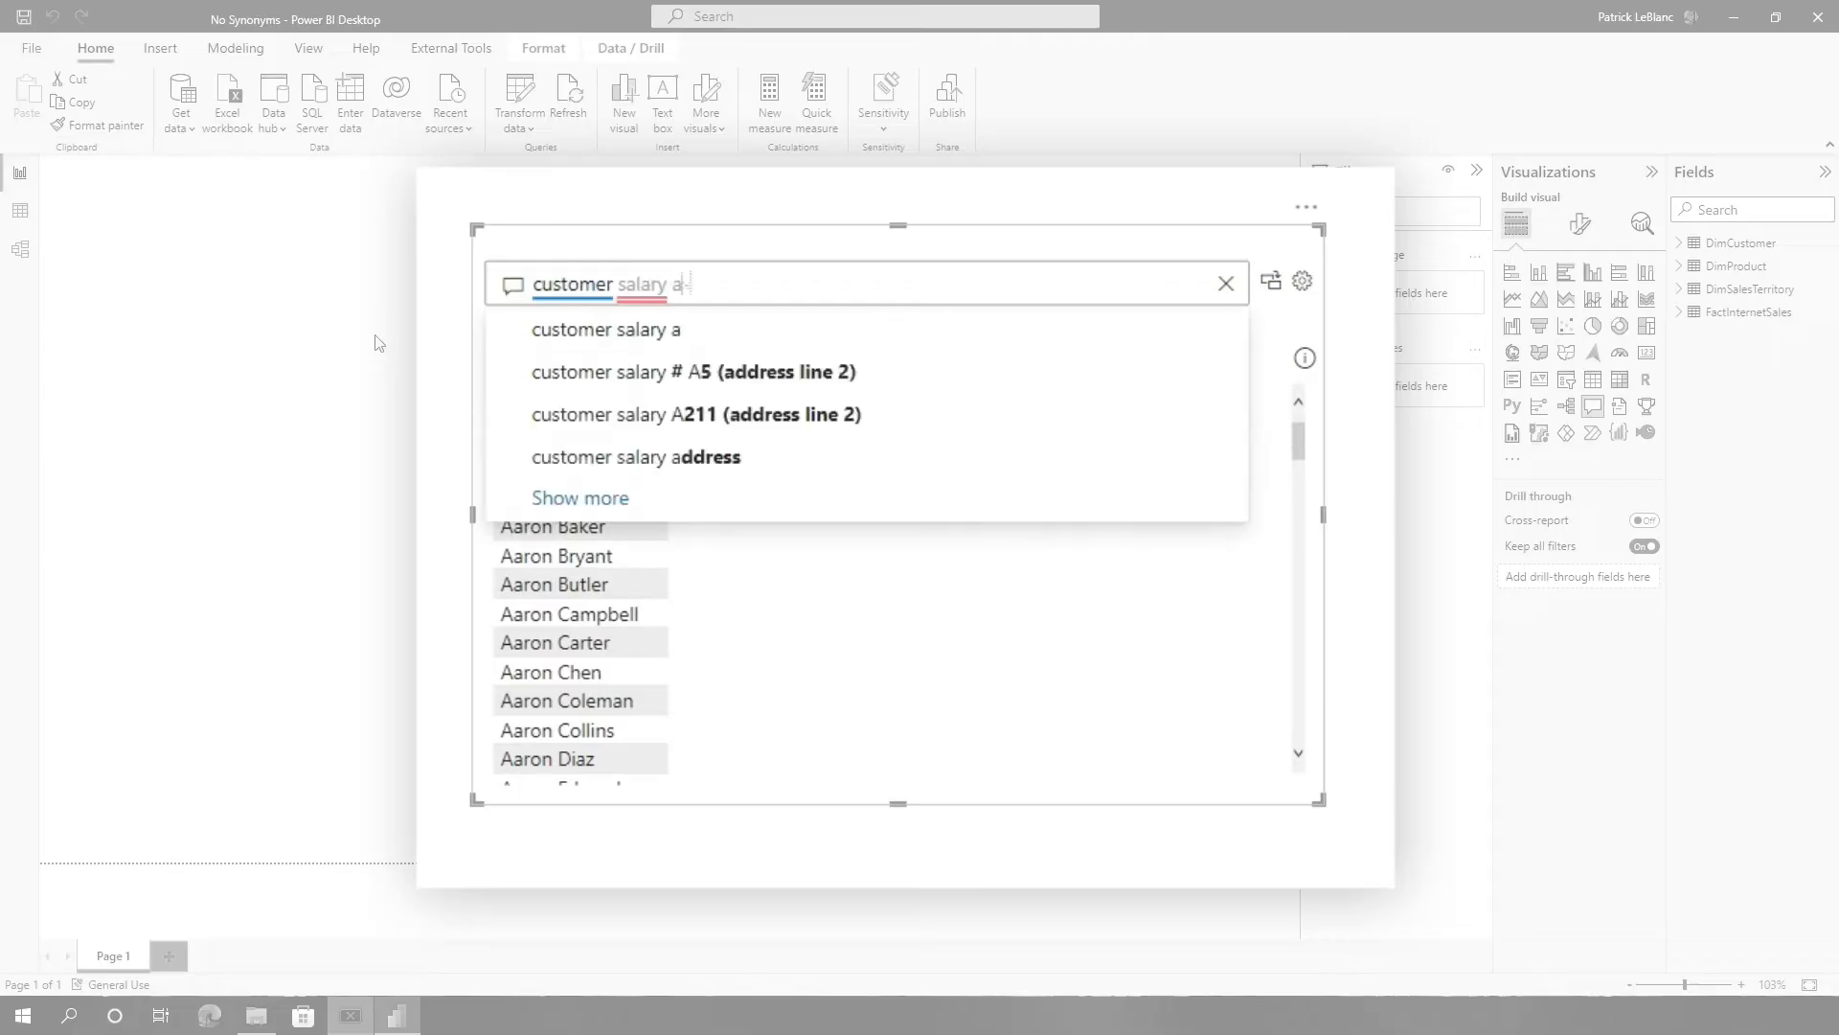
type("s table")
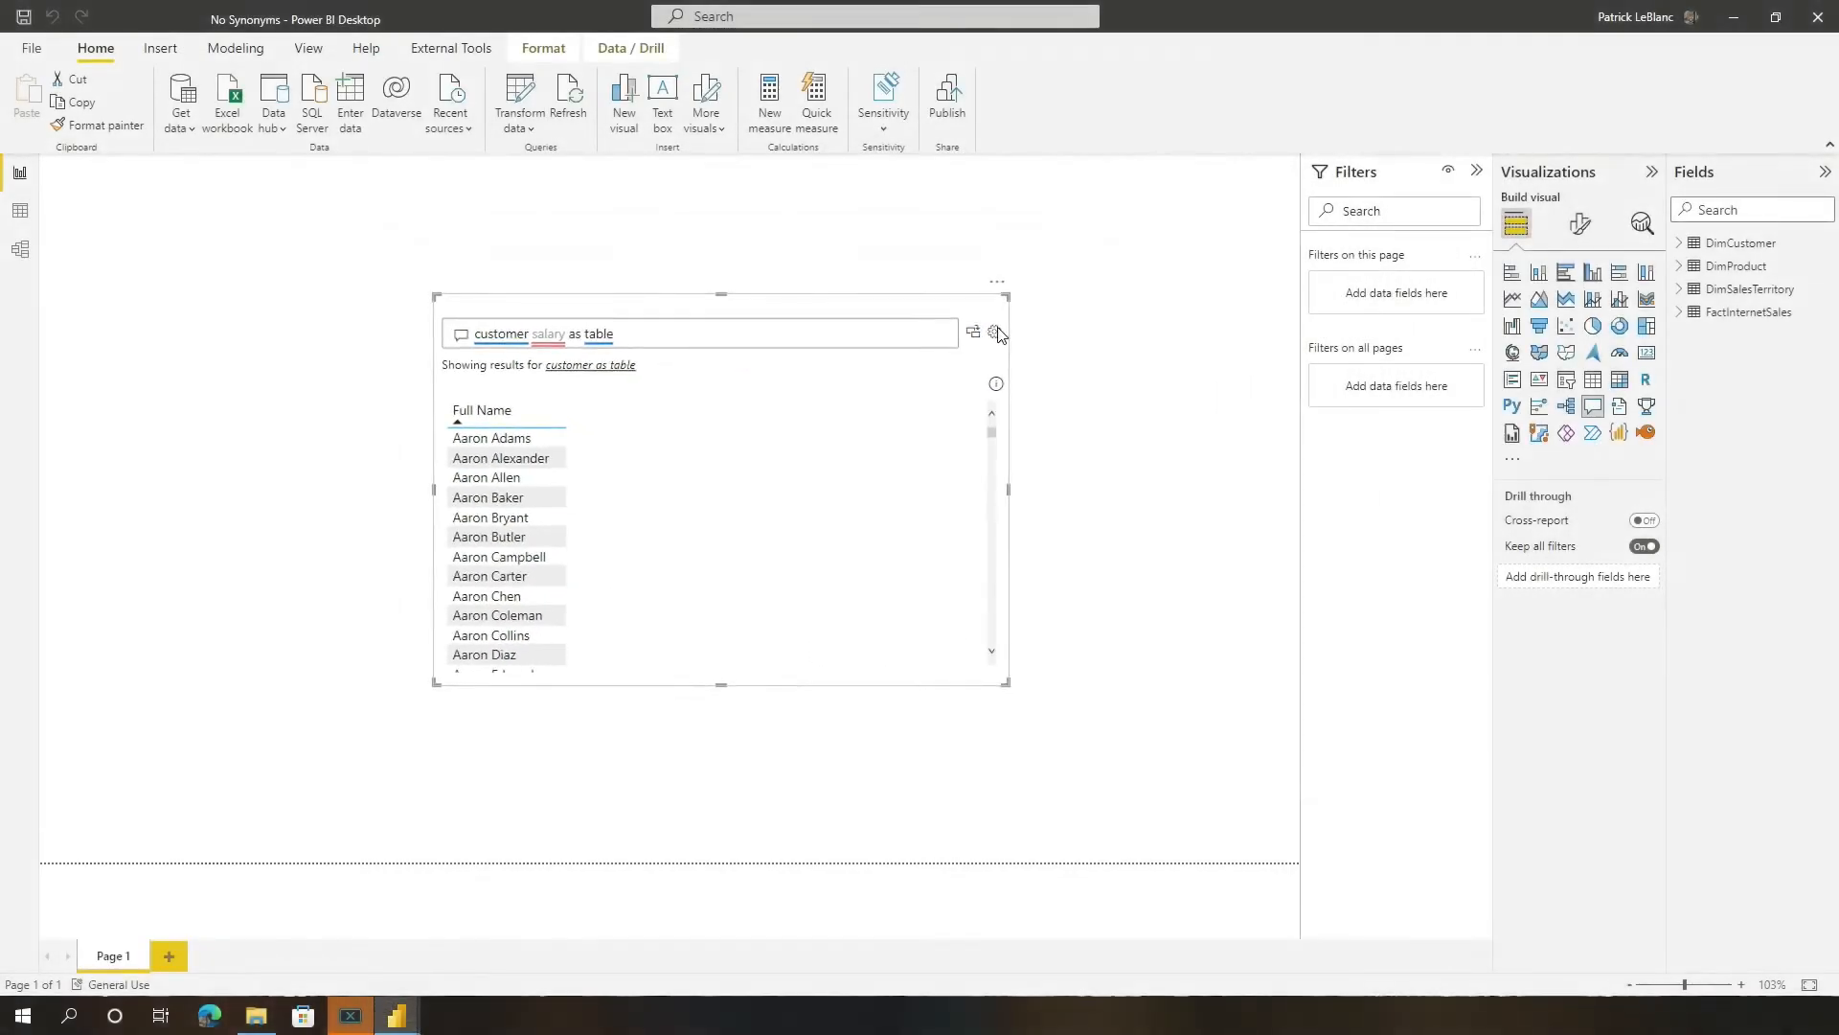
Add 'salary' as a synonym for YearlyIncome so the table shows Full Name and YearlyIncome.
left_click(996, 331)
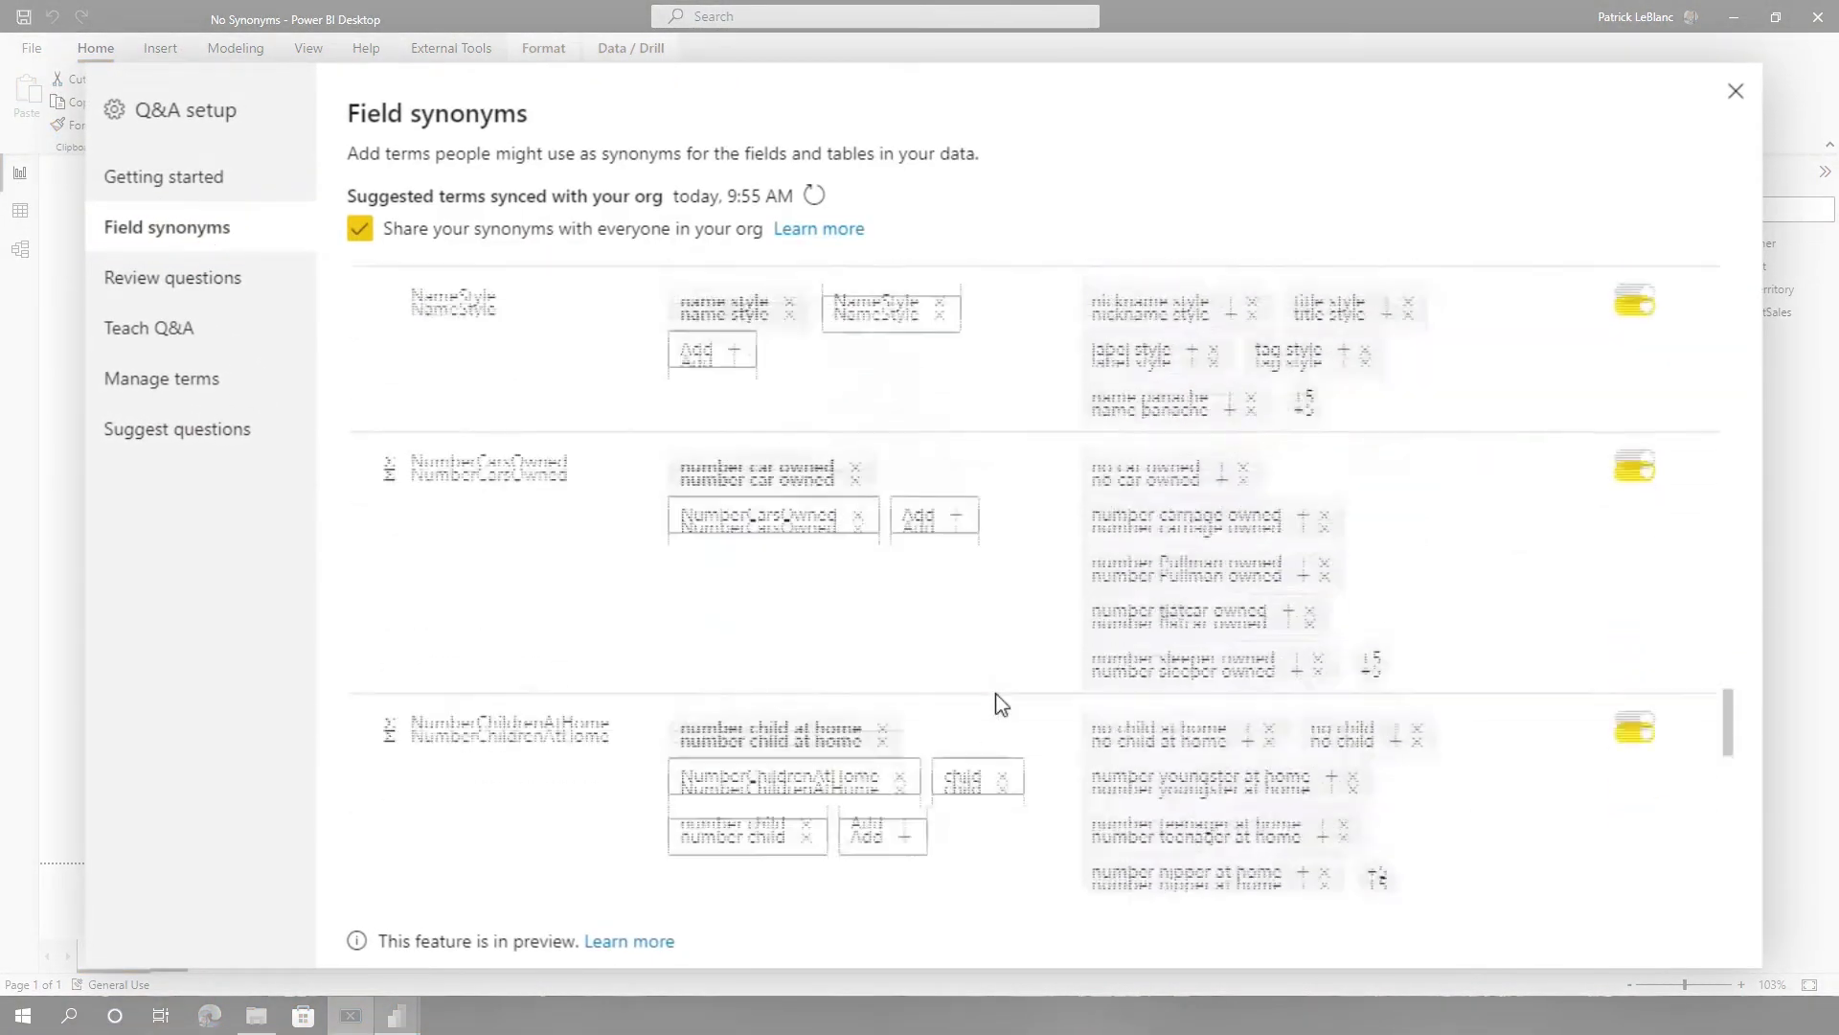
scroll("down", 3)
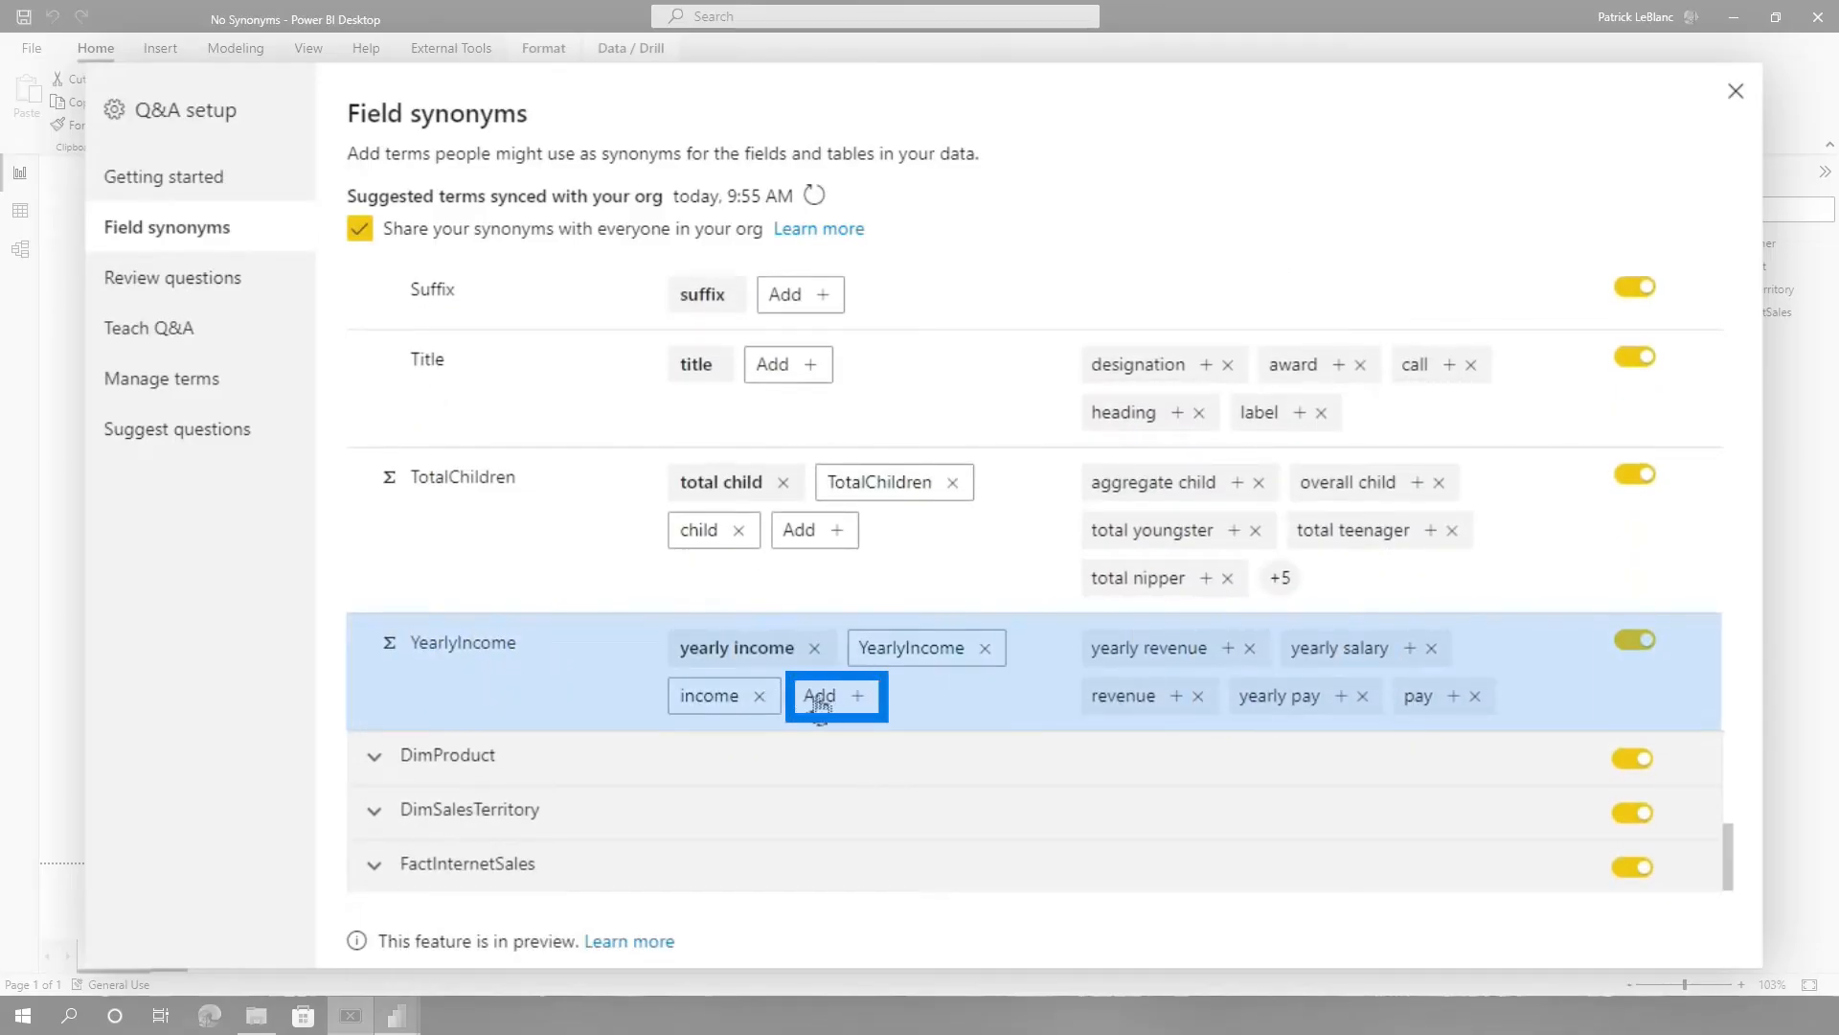
type("salary")
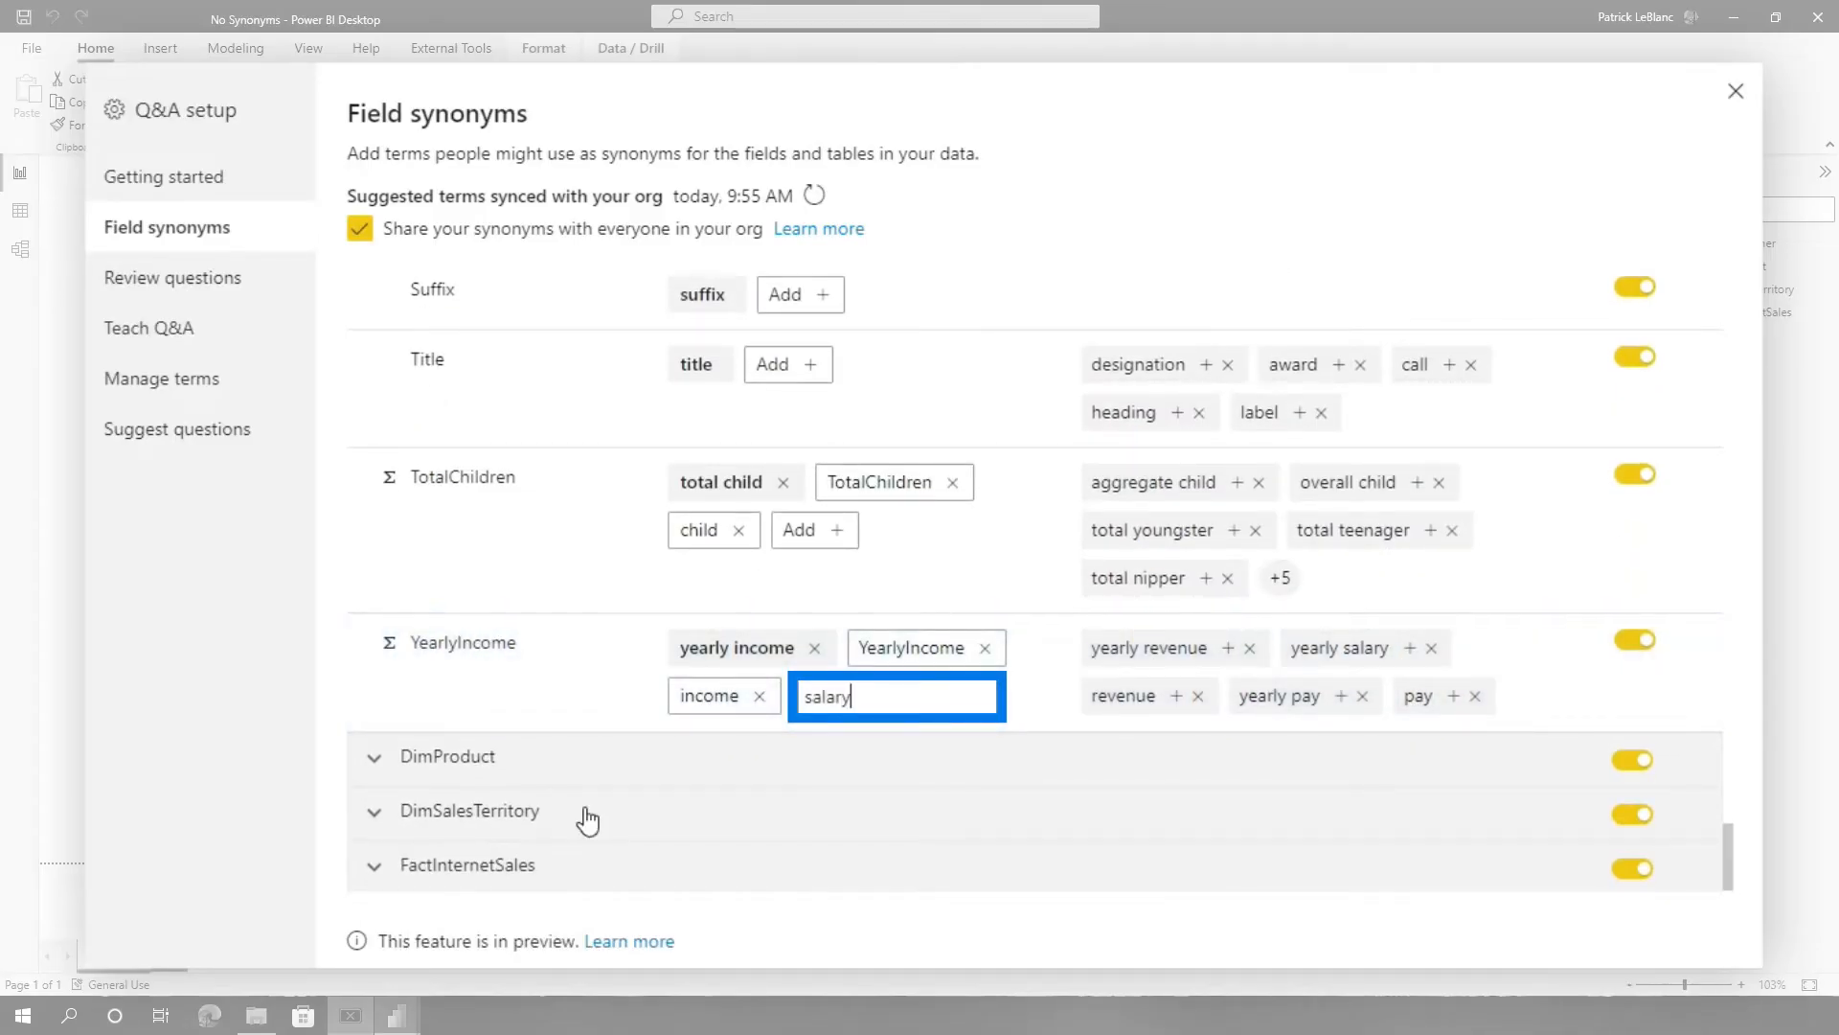
left_click(1735, 92)
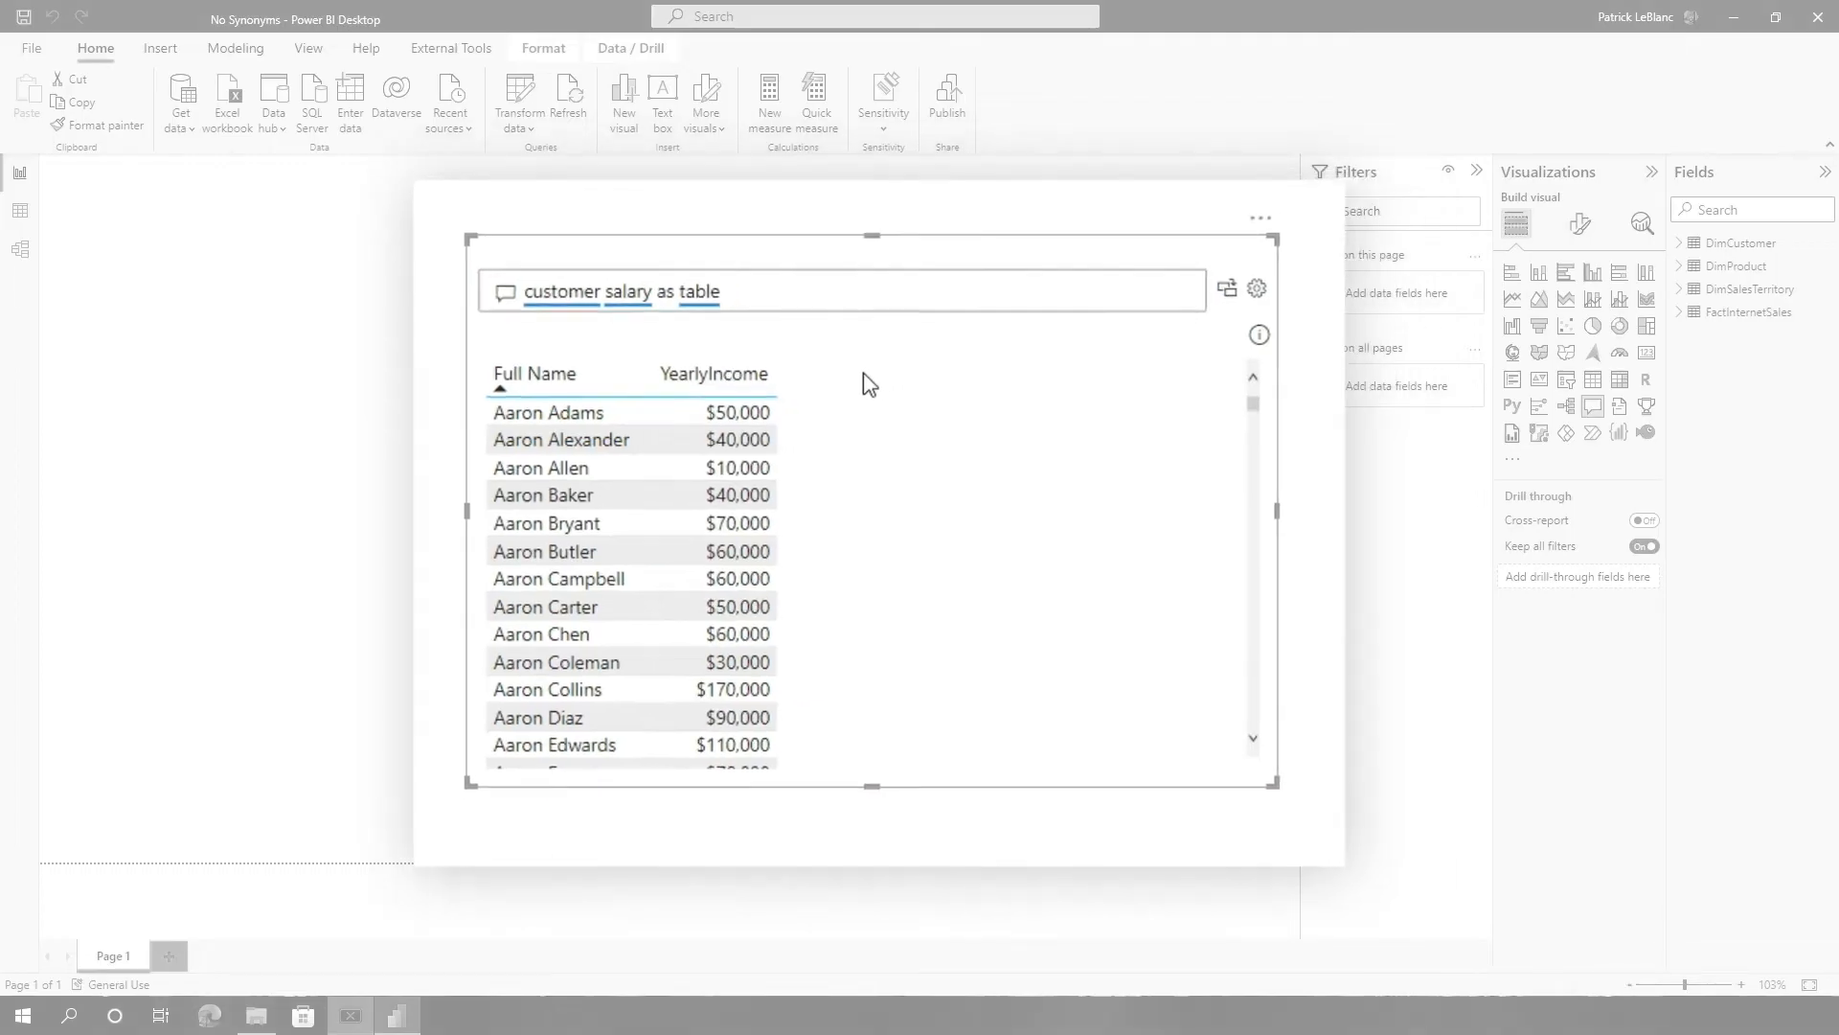
left_click(209, 1015)
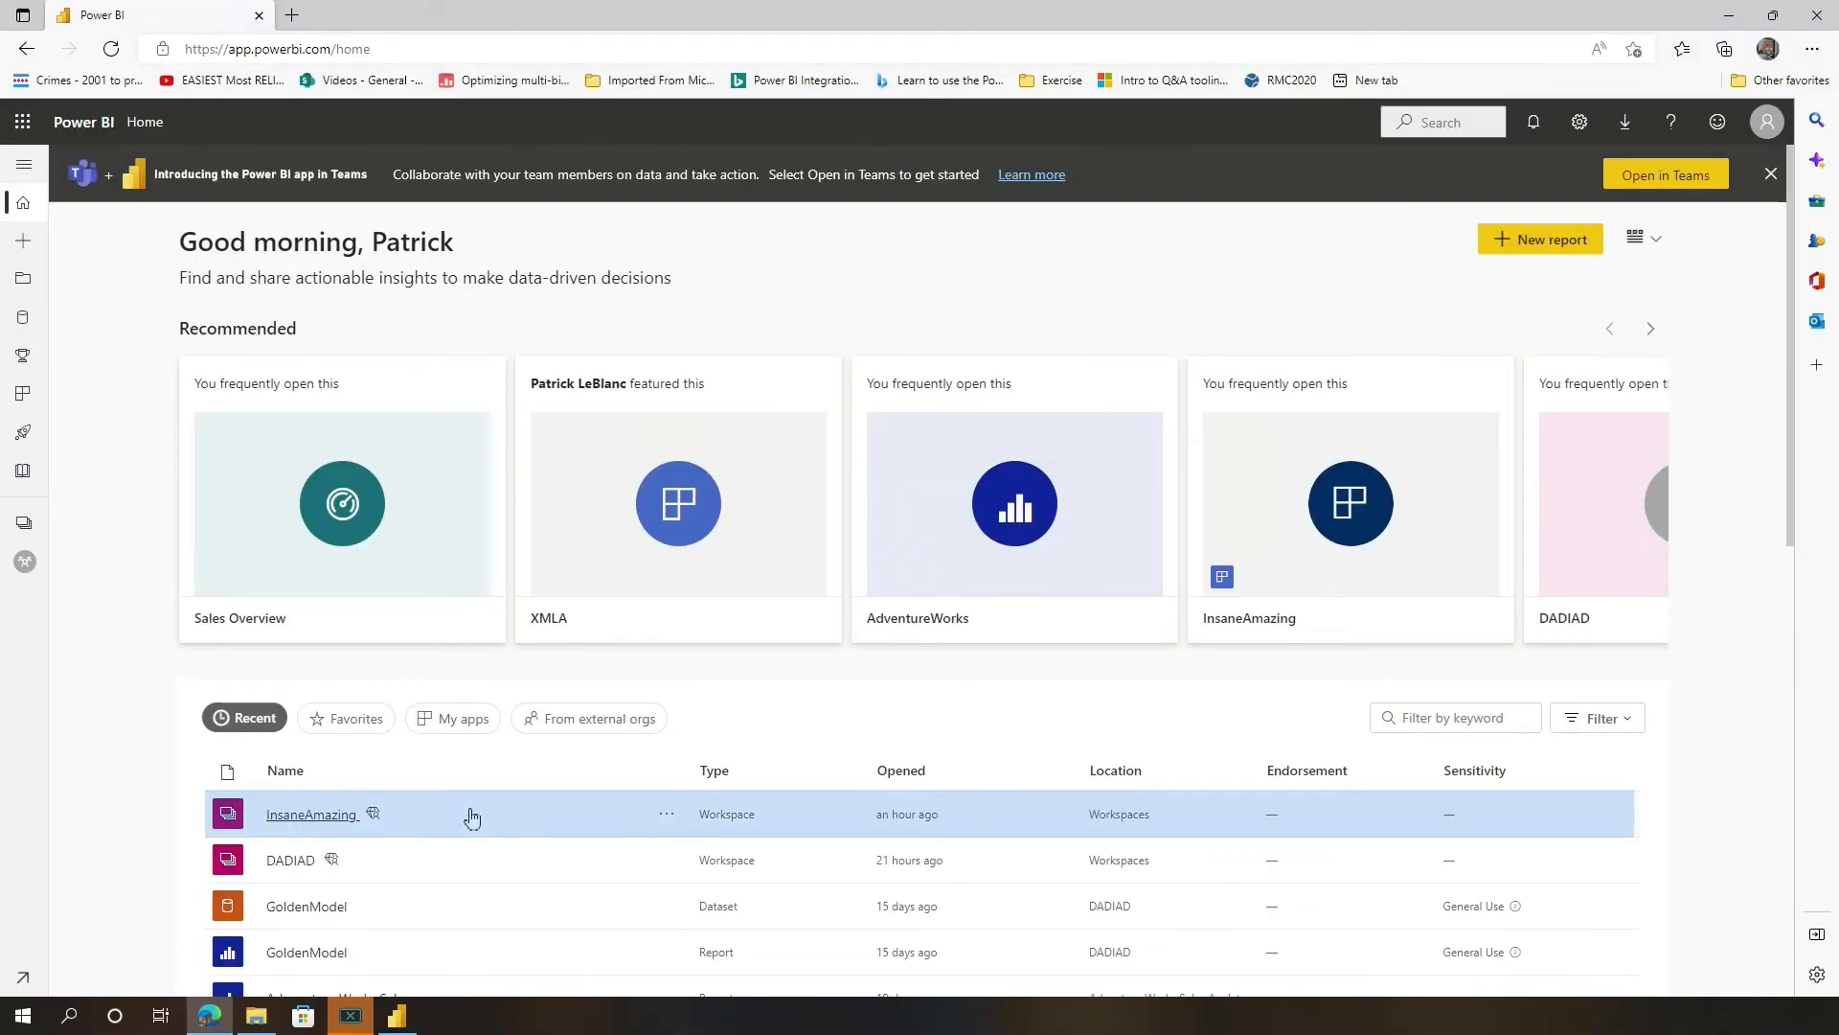
In the InsaneAmazing workspace, open the Synonyms Added dataset's settings and expand its Q&A section.
left_click(310, 814)
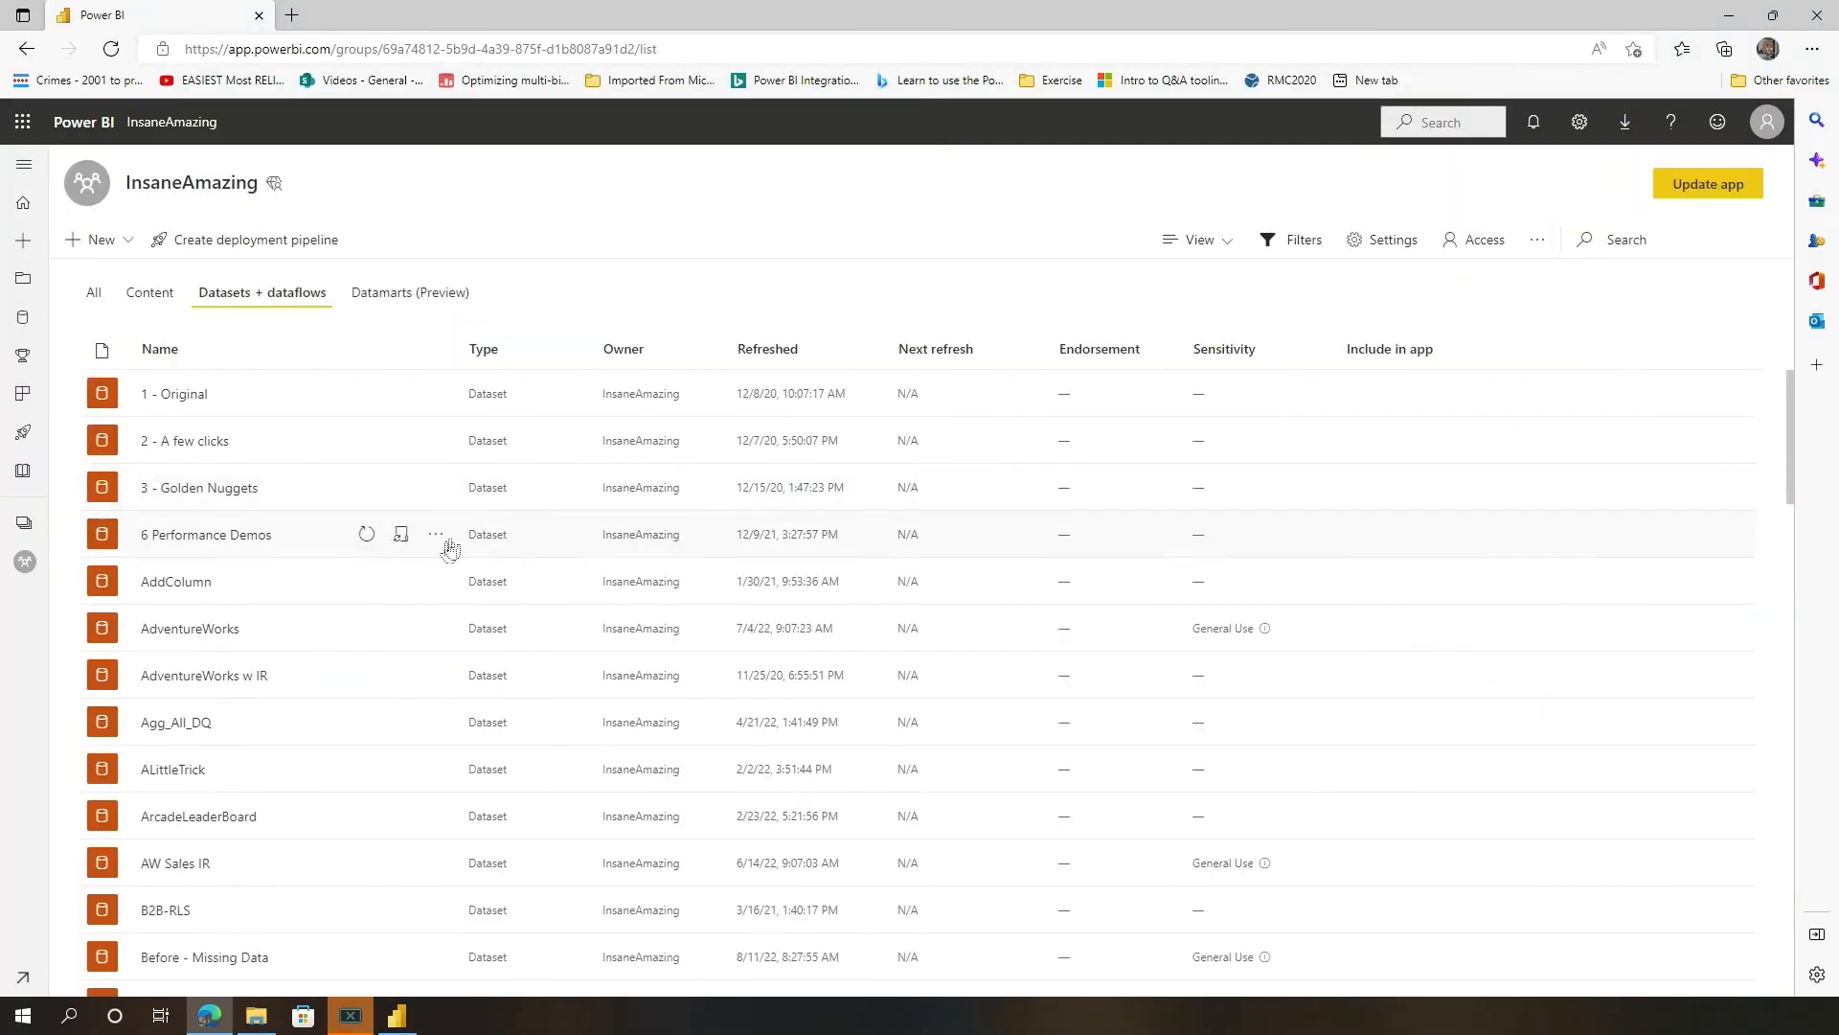
scroll("down", 3)
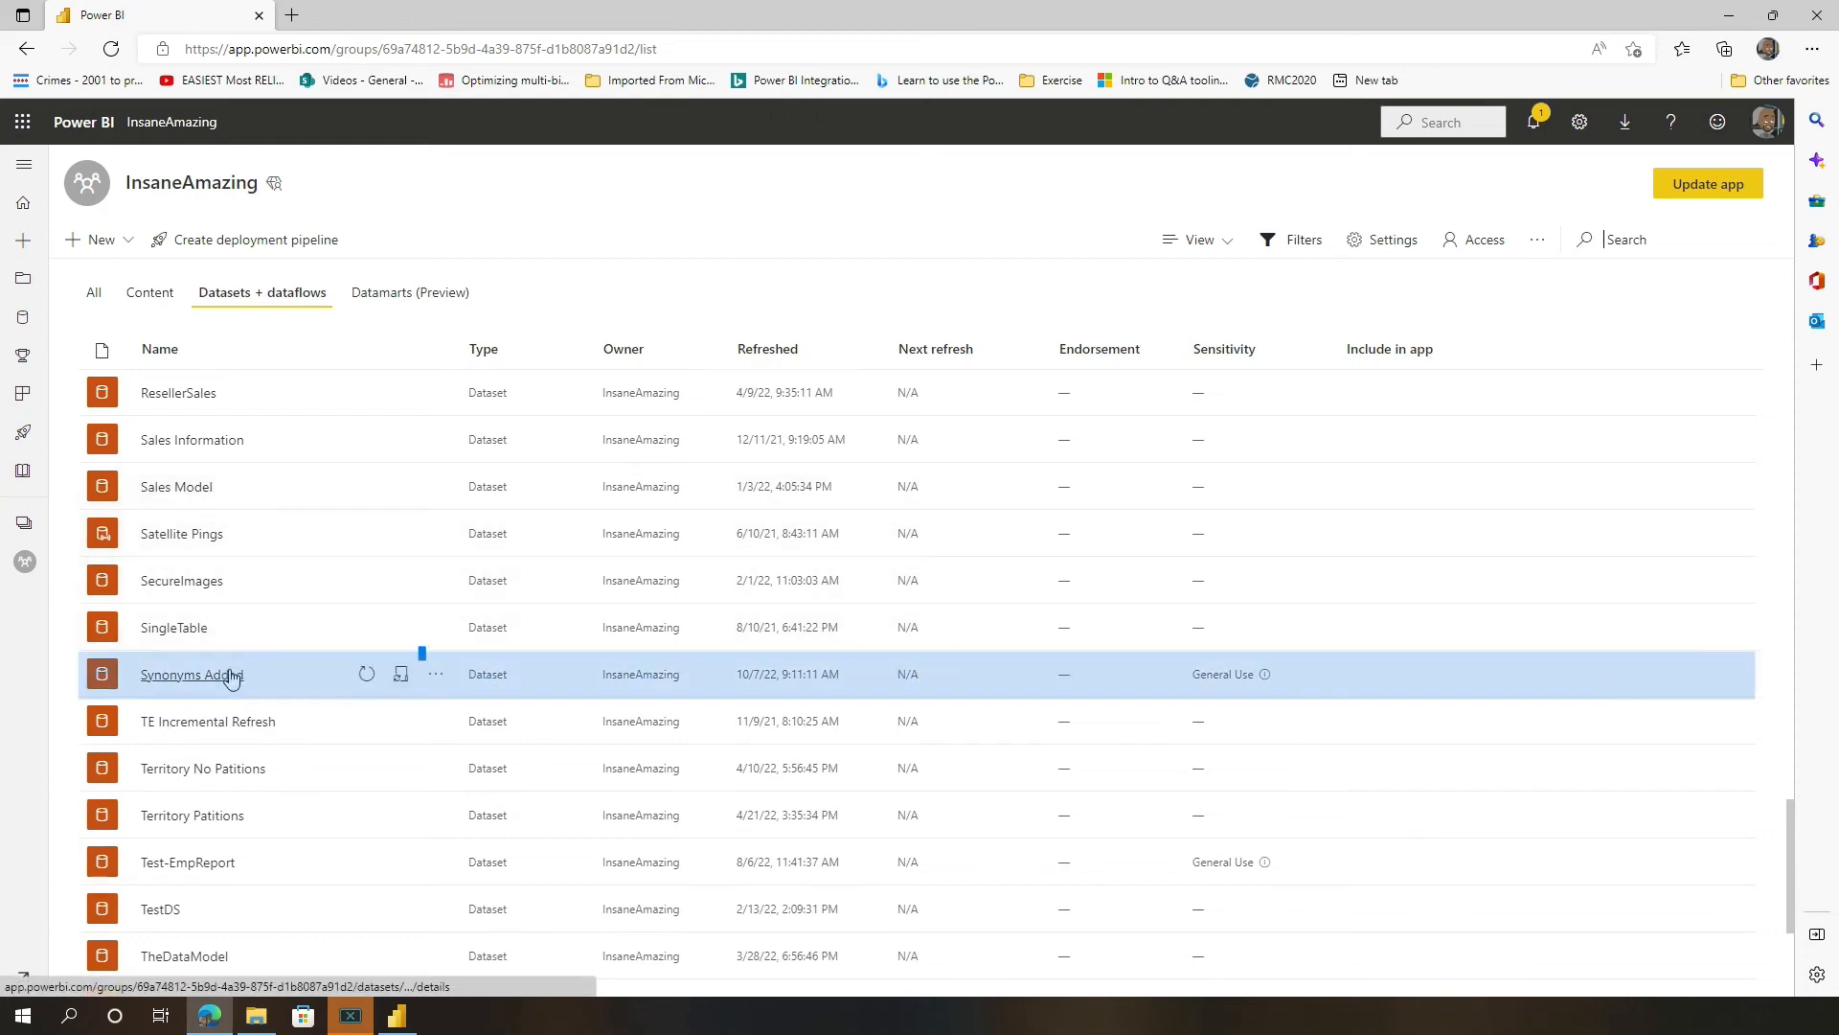
left_click(188, 673)
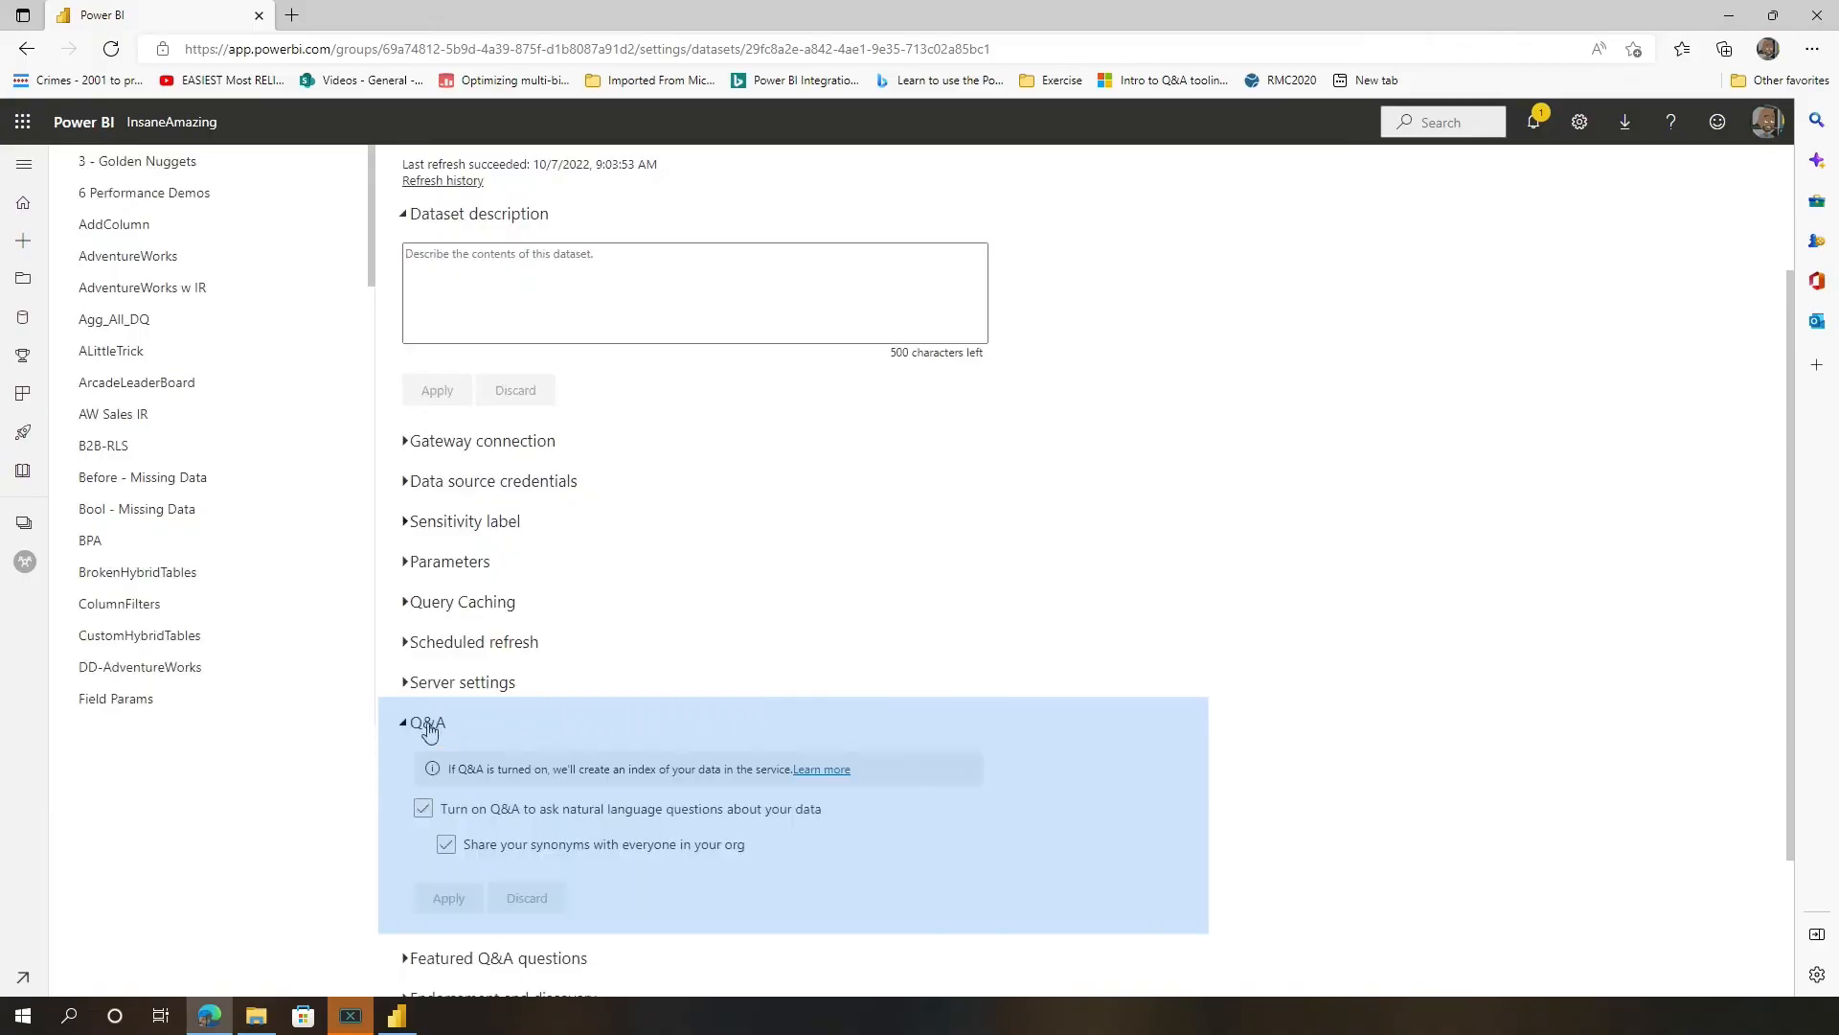
left_click(447, 843)
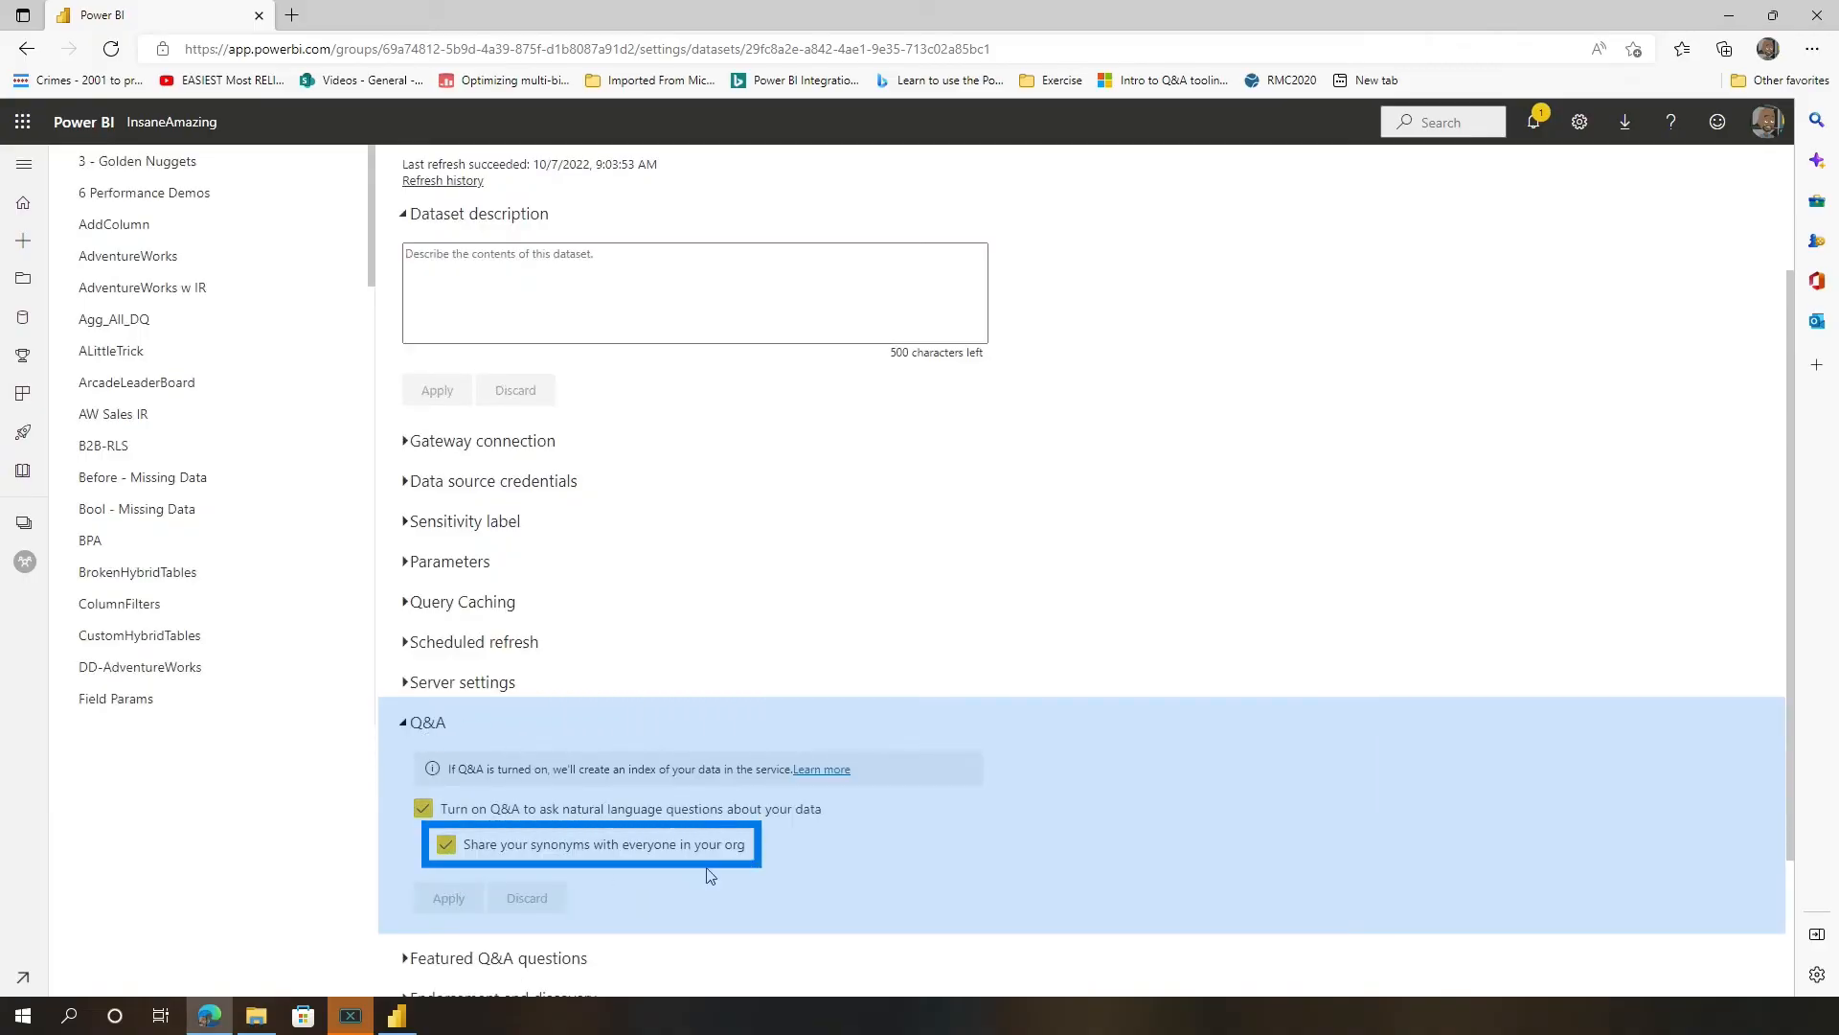